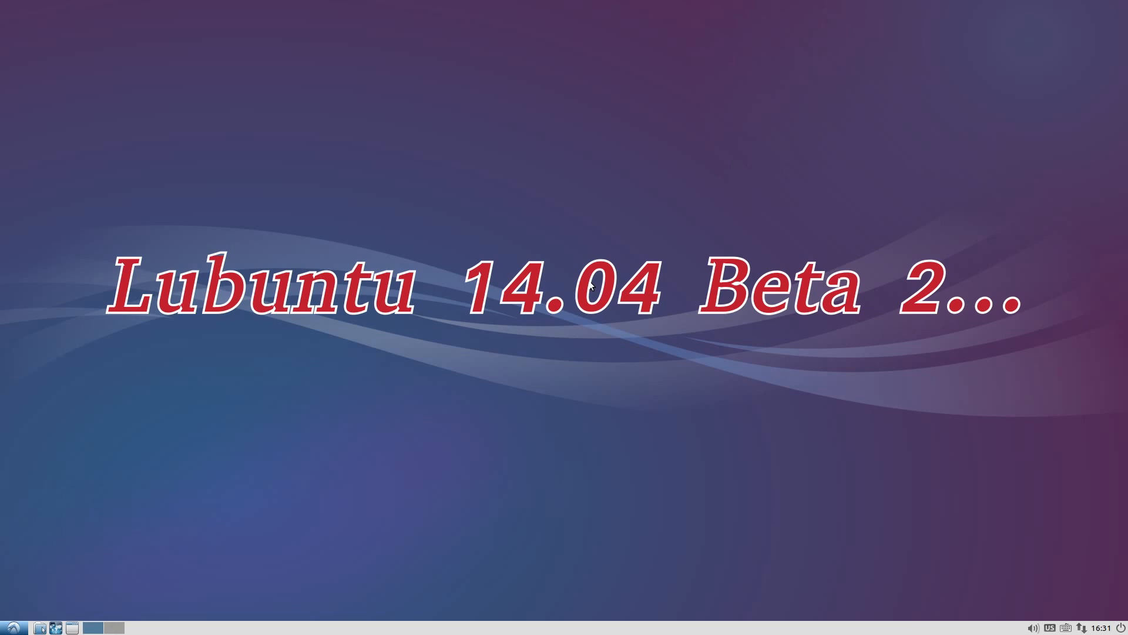
{"action": "mouse_move", "coordinate": [572, 358]}
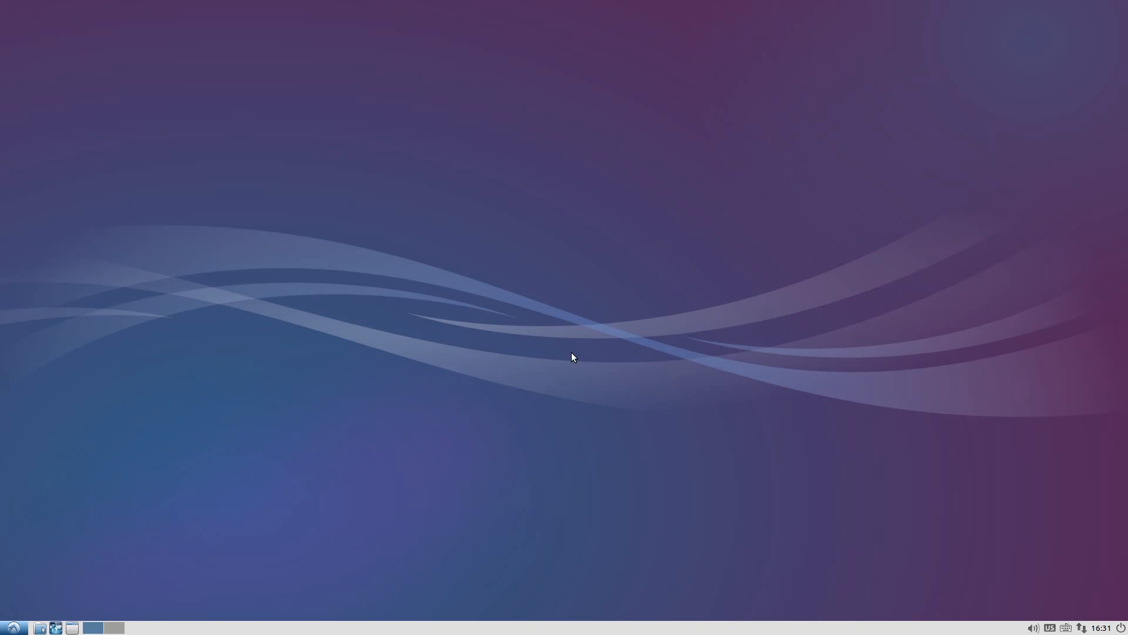
{"action": "mouse_move", "coordinate": [390, 380]}
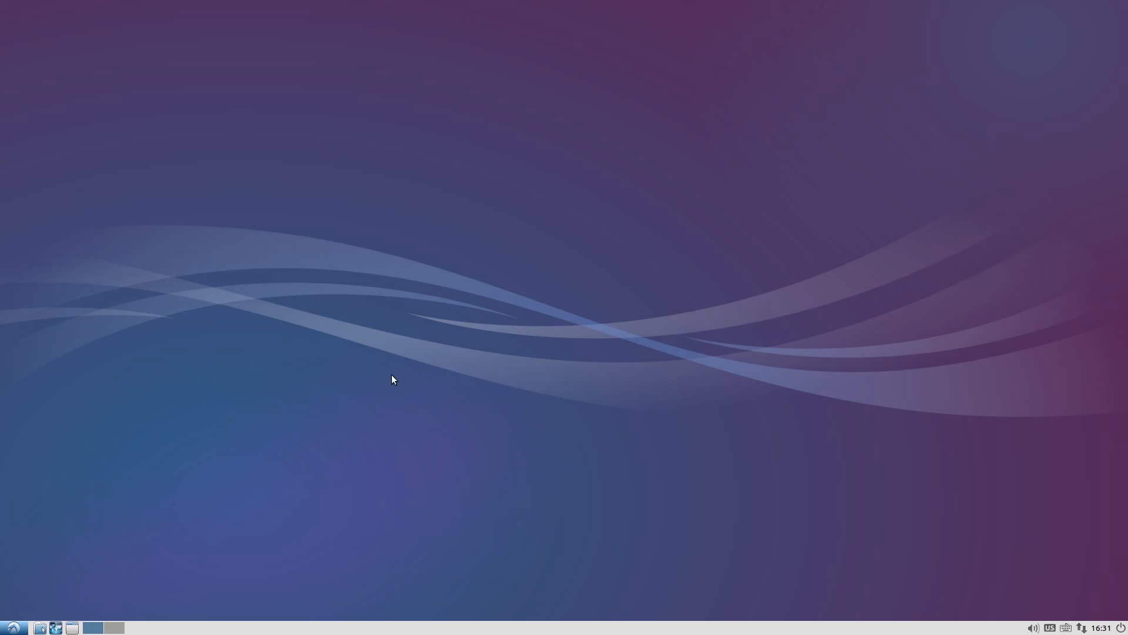
{"action": "mouse_move", "coordinate": [993, 399]}
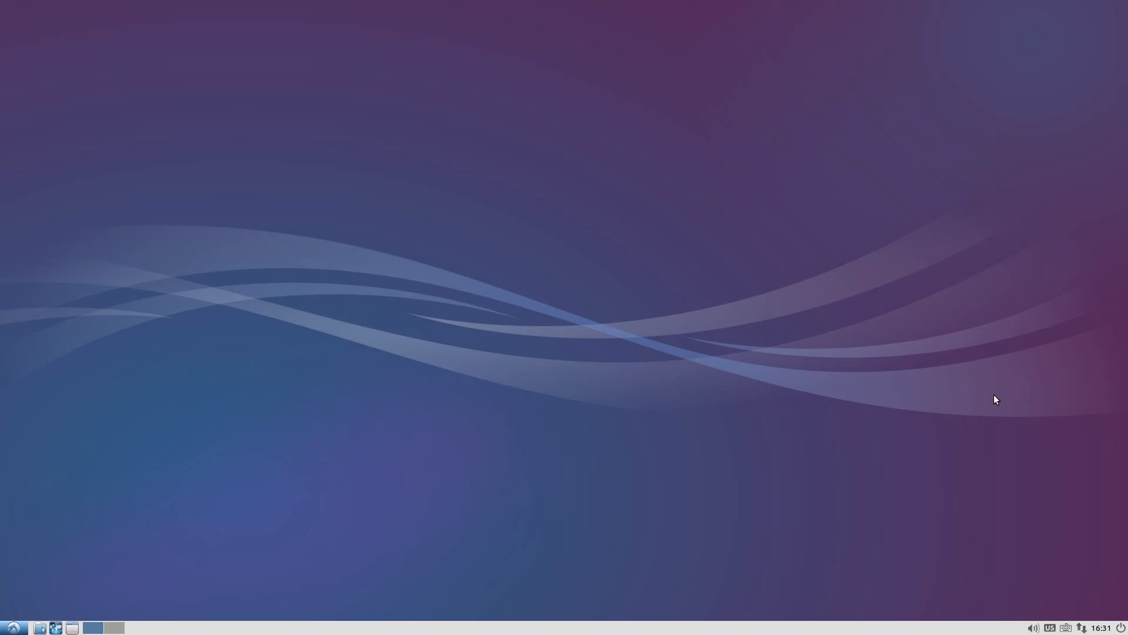
{"action": "mouse_move", "coordinate": [1034, 570]}
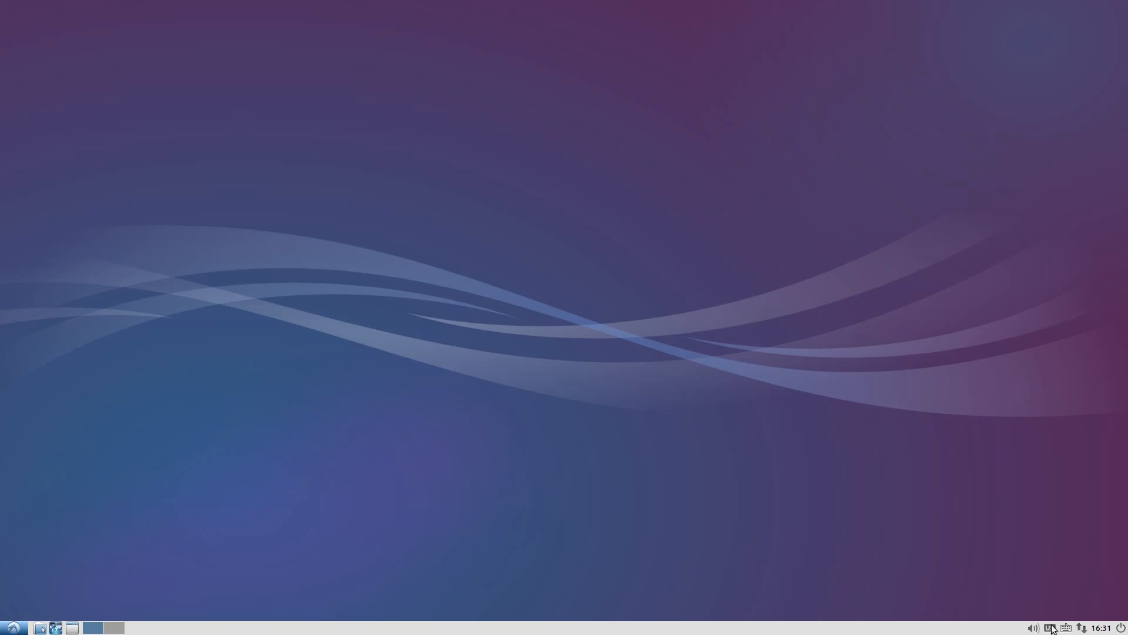
Step: Open the applications menu and show the Accessories submenu with Archive Manager and Character Map
{"action": "left_click", "coordinate": [1052, 628]}
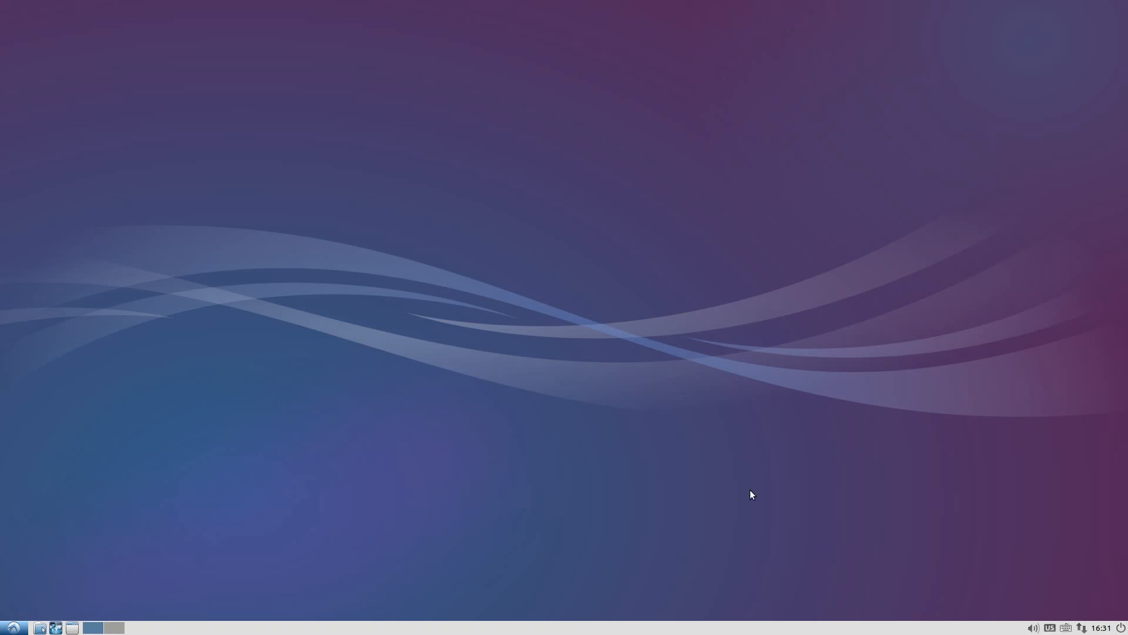
{"action": "mouse_move", "coordinate": [557, 436]}
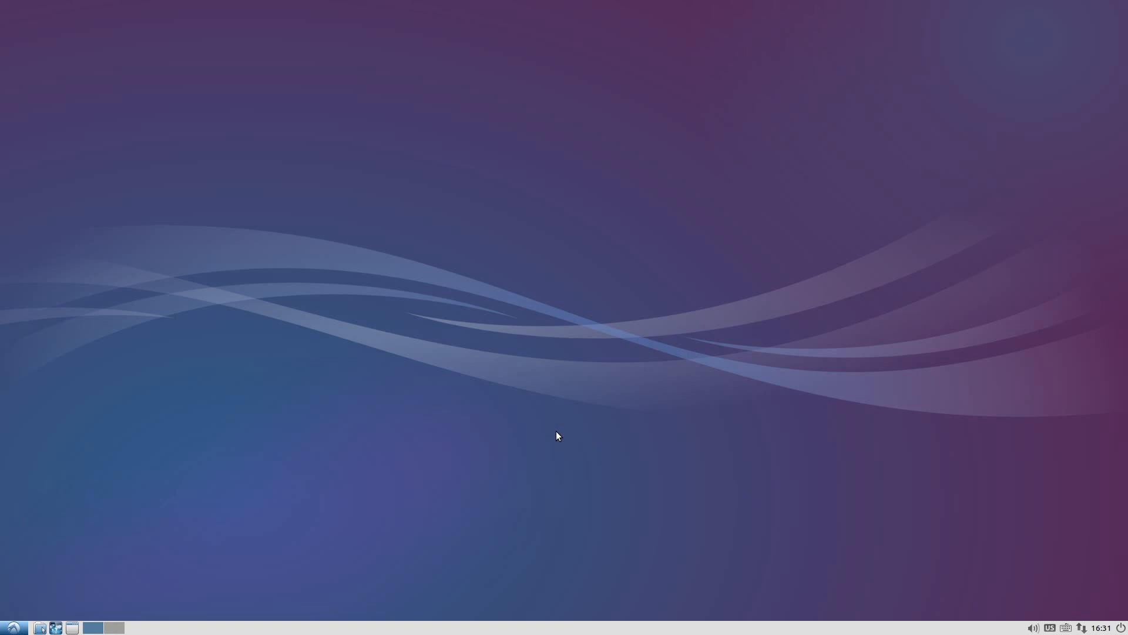
{"action": "mouse_move", "coordinate": [469, 440]}
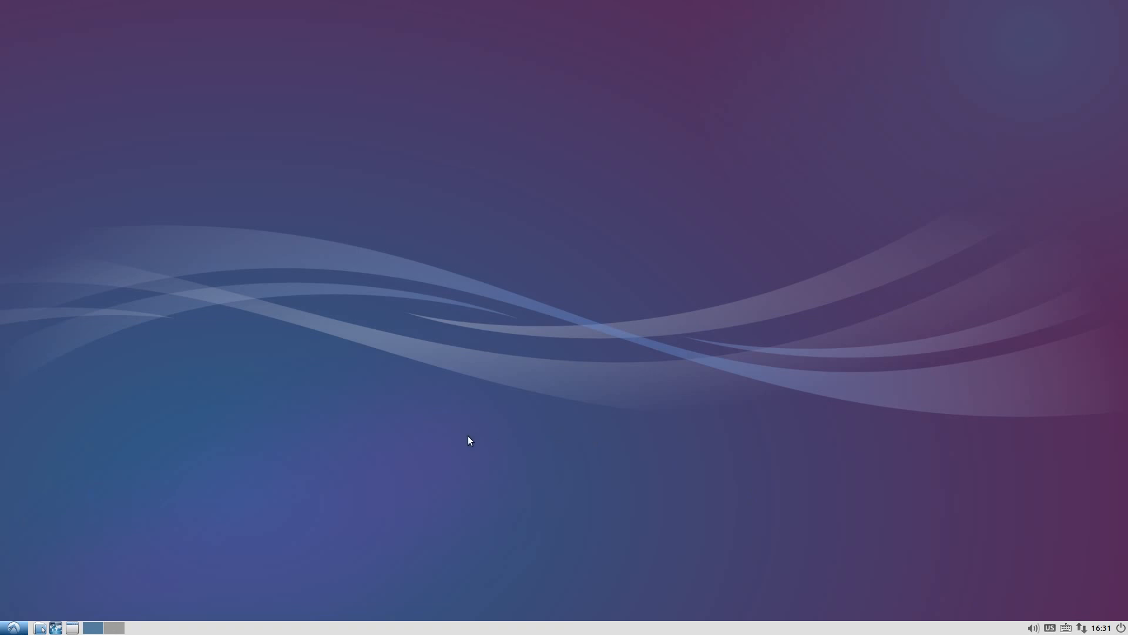
{"action": "mouse_move", "coordinate": [149, 514]}
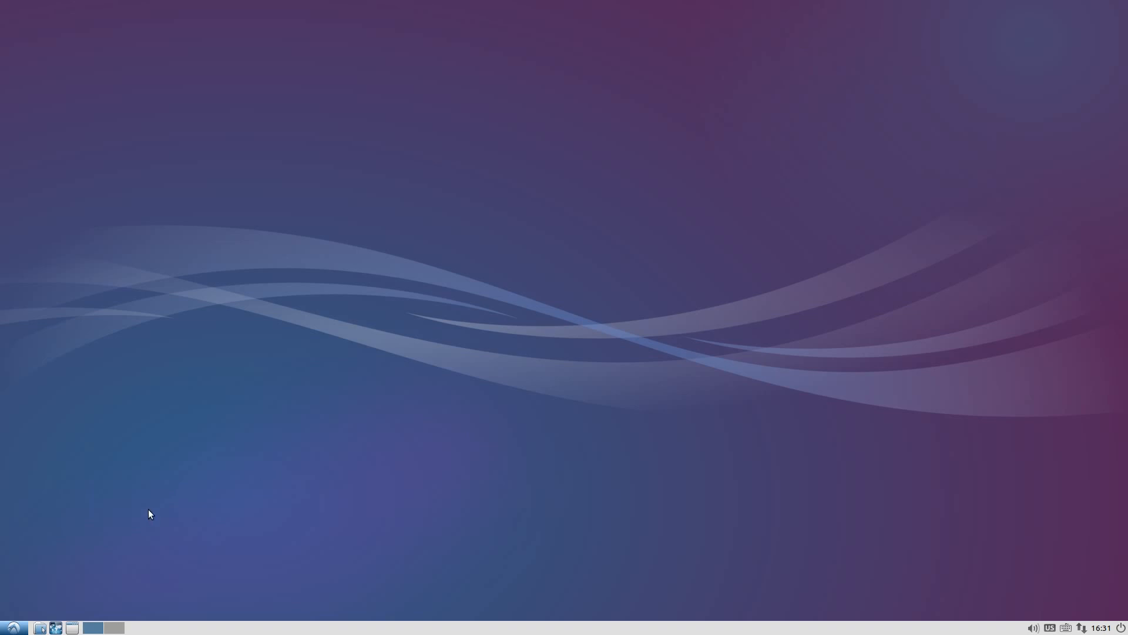
{"action": "mouse_move", "coordinate": [103, 550]}
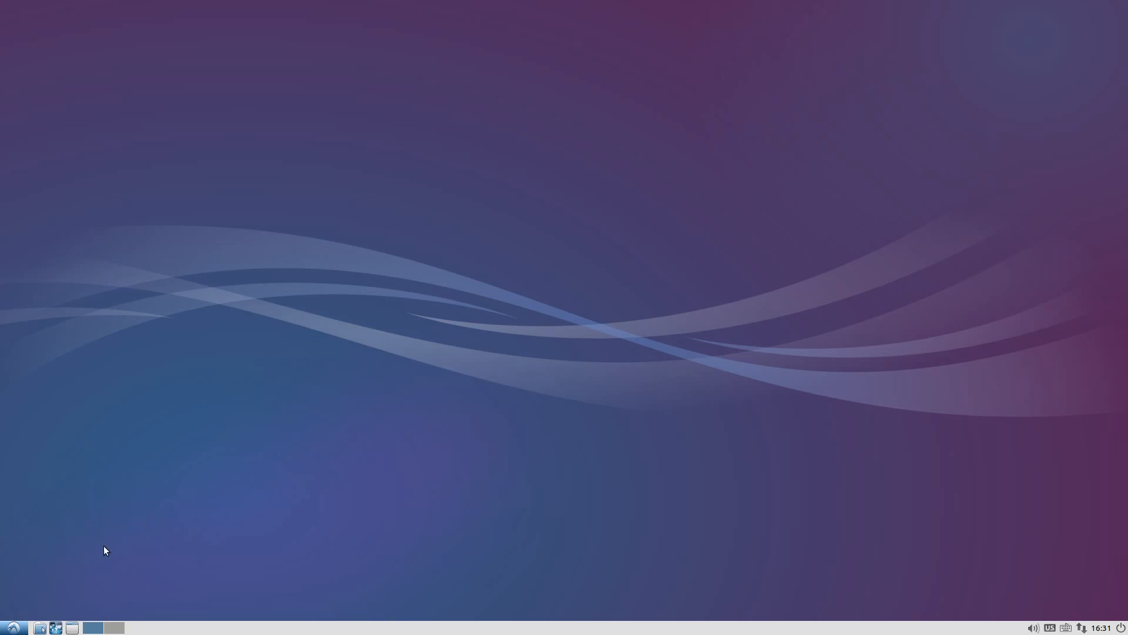
{"action": "mouse_move", "coordinate": [71, 471]}
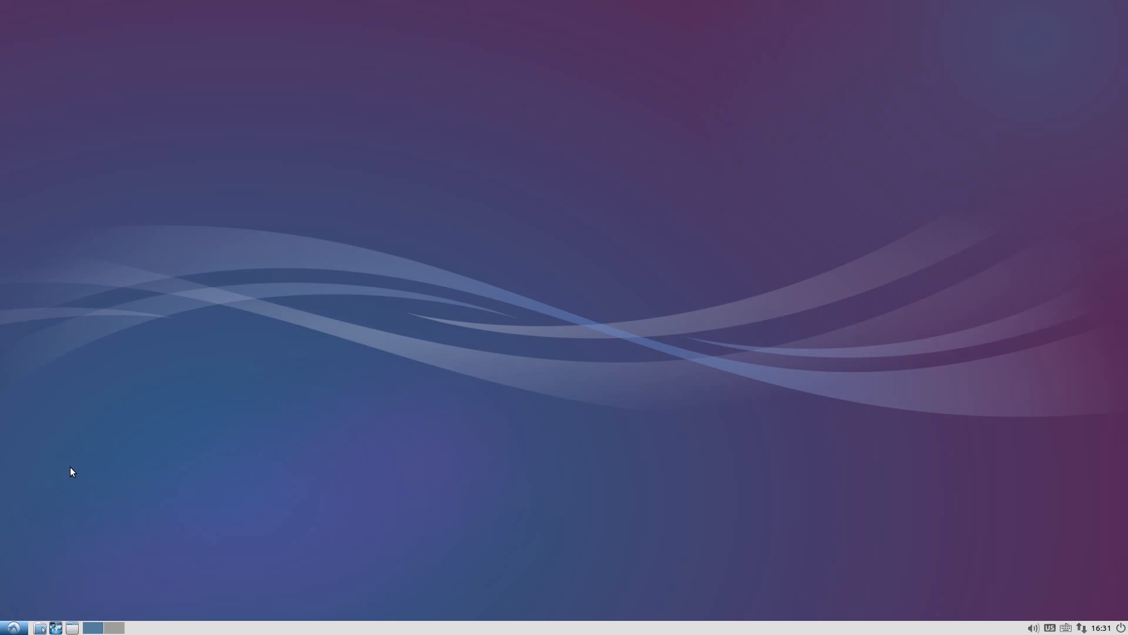
{"action": "left_click", "coordinate": [8, 625]}
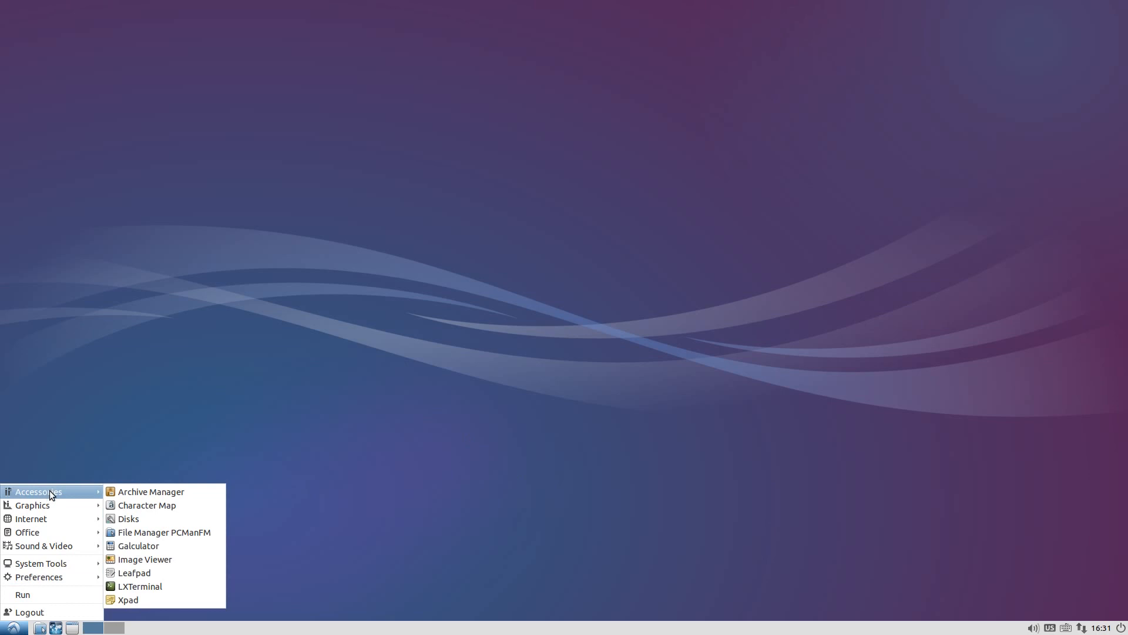
{"action": "mouse_move", "coordinate": [131, 505]}
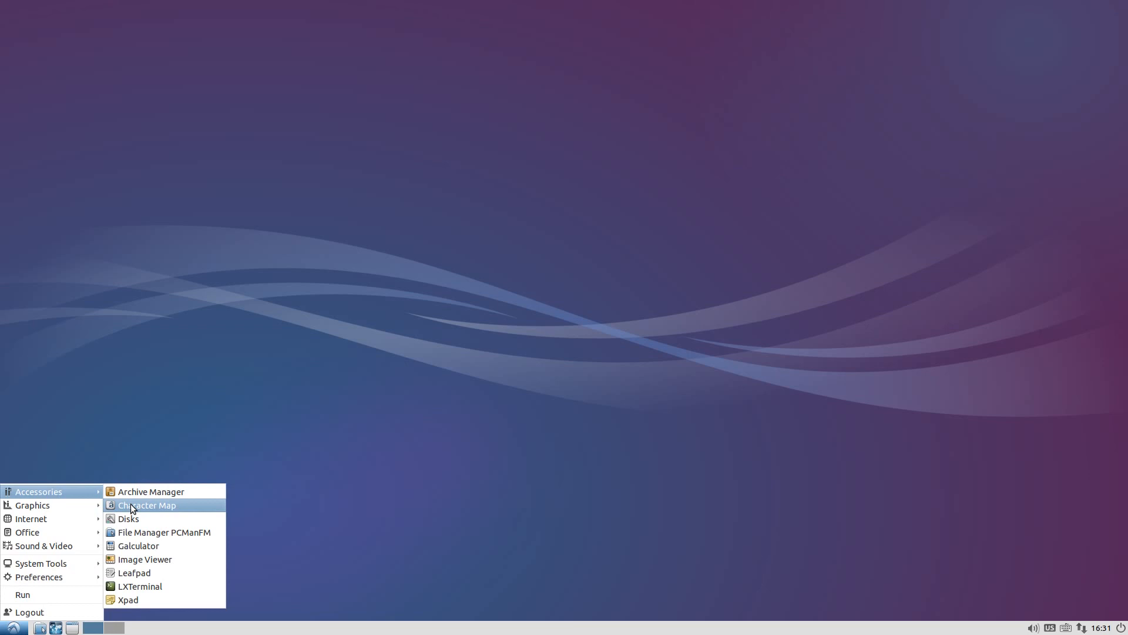
{"action": "mouse_move", "coordinate": [132, 587]}
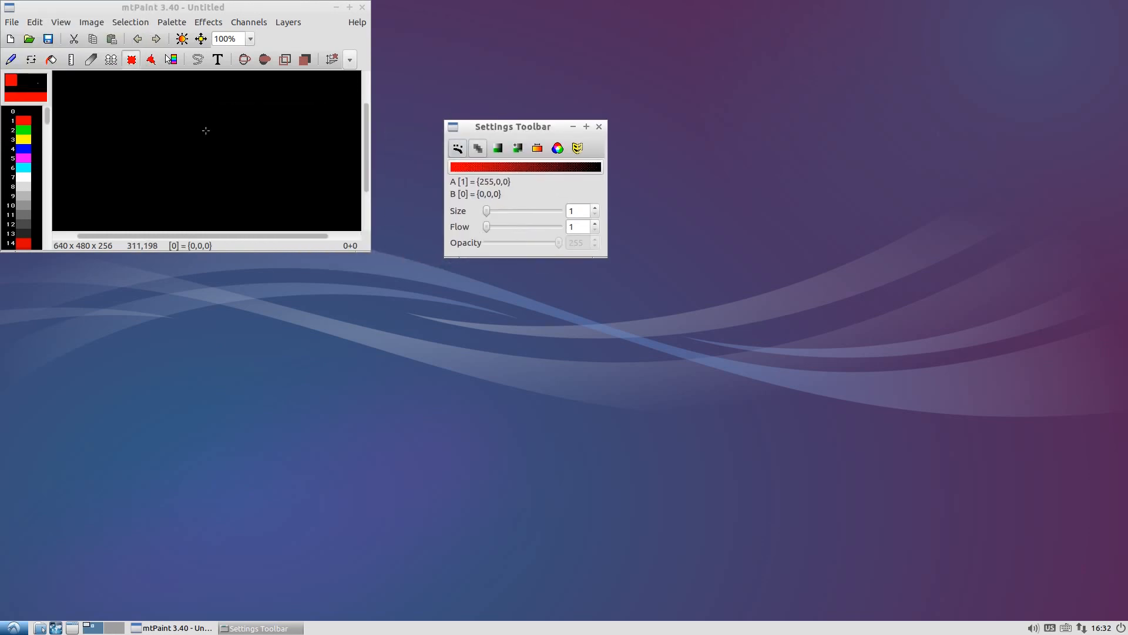
{"action": "mouse_move", "coordinate": [28, 84]}
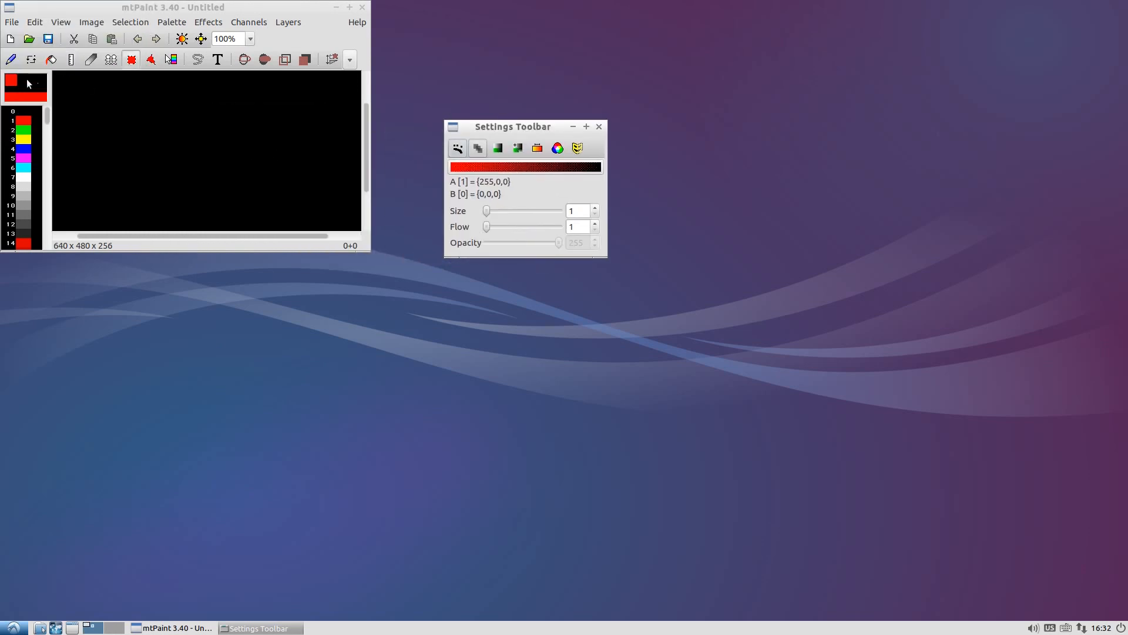
Step: Draw three red freehand strokes on the canvas, then quit mtPaint discarding the drawing
{"action": "left_click_drag", "start_coordinate": [144, 151], "coordinate": [205, 141]}
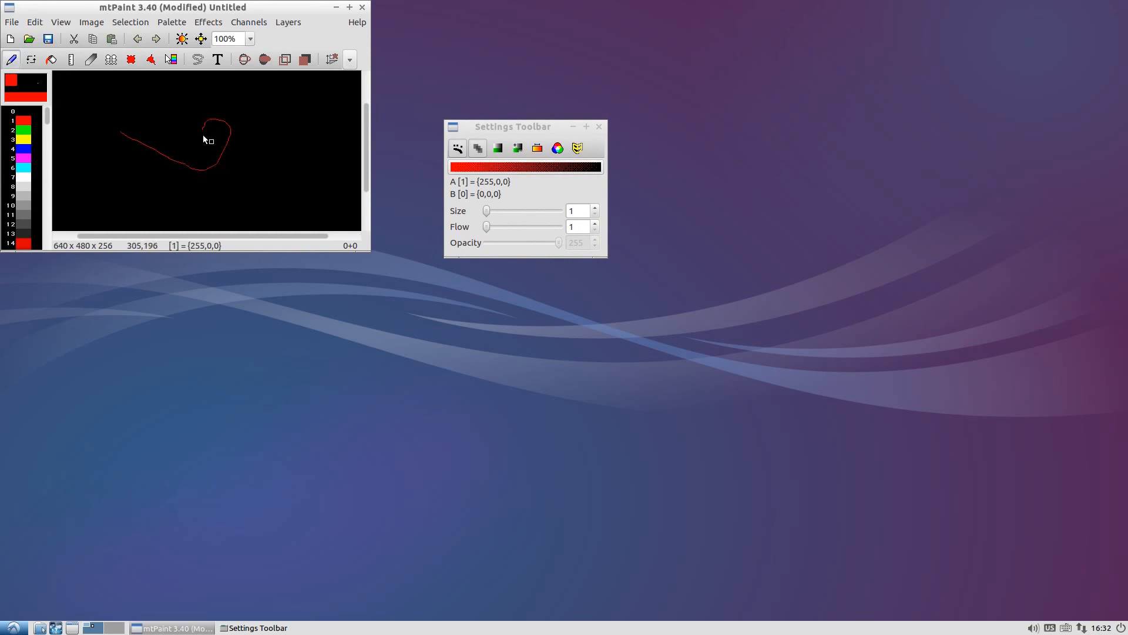
{"action": "left_click_drag", "start_coordinate": [209, 141], "coordinate": [238, 201]}
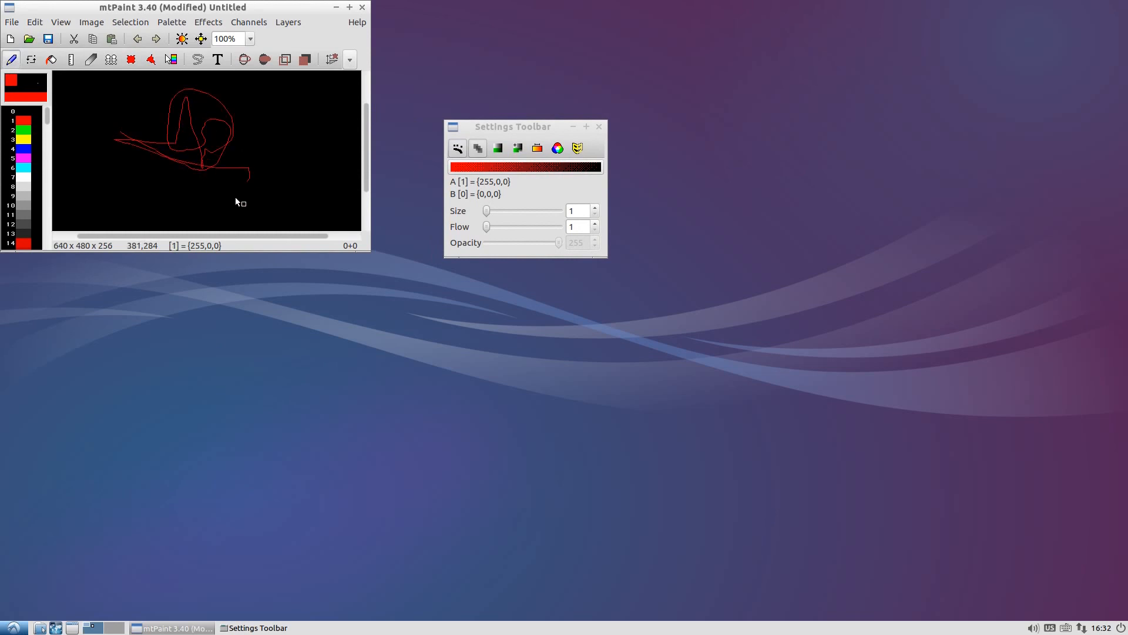
{"action": "left_click_drag", "start_coordinate": [241, 204], "coordinate": [273, 171]}
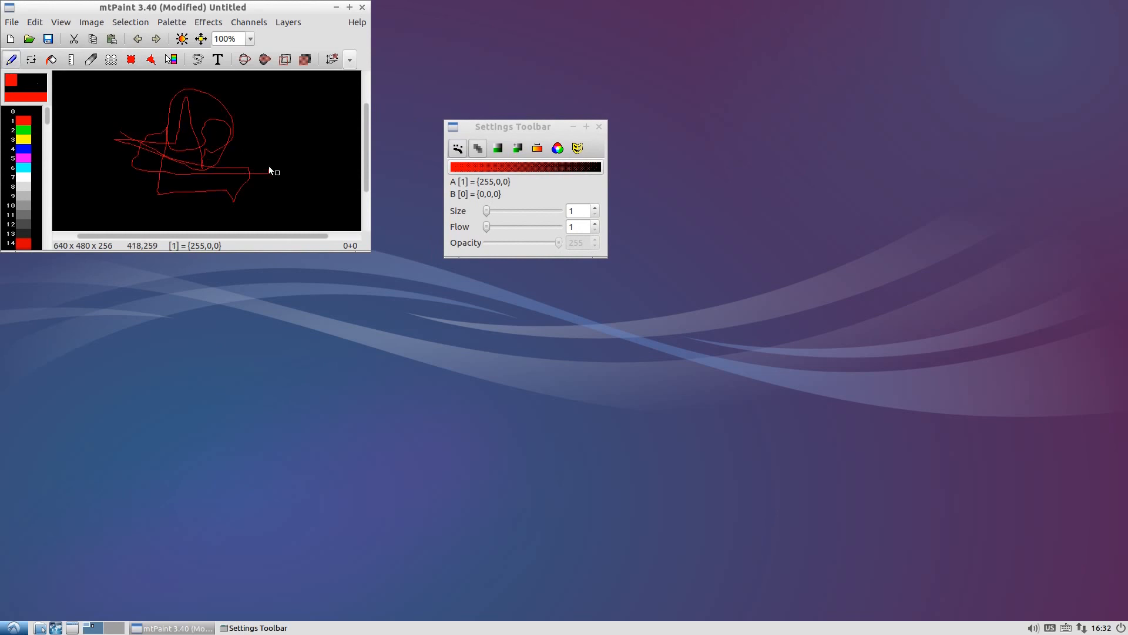
{"action": "left_click", "coordinate": [598, 127]}
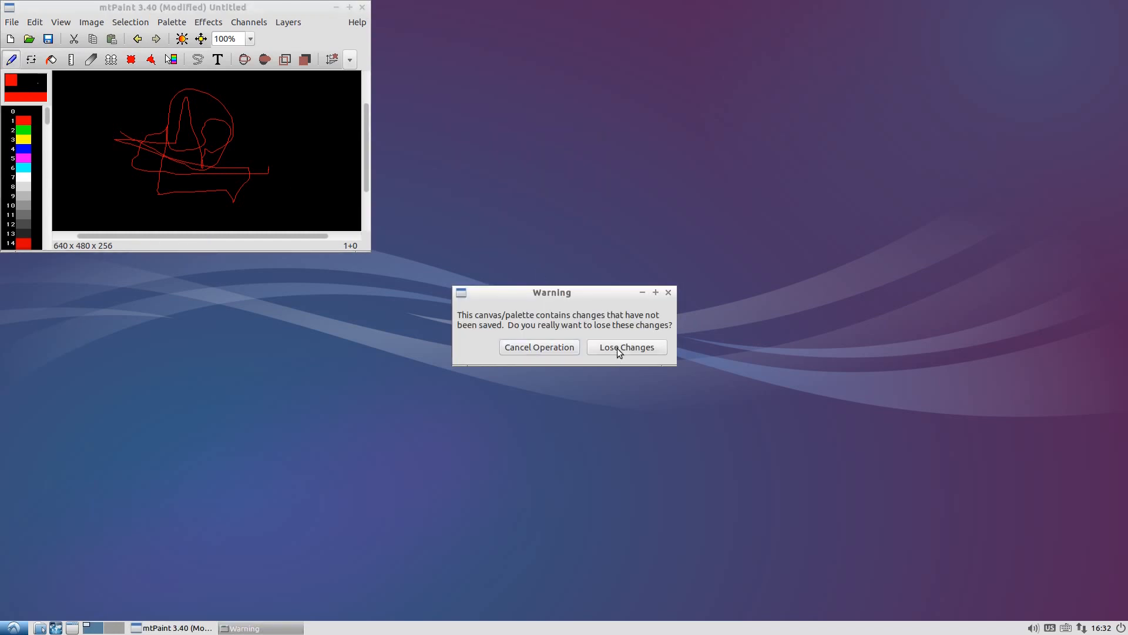
{"action": "left_click", "coordinate": [626, 347]}
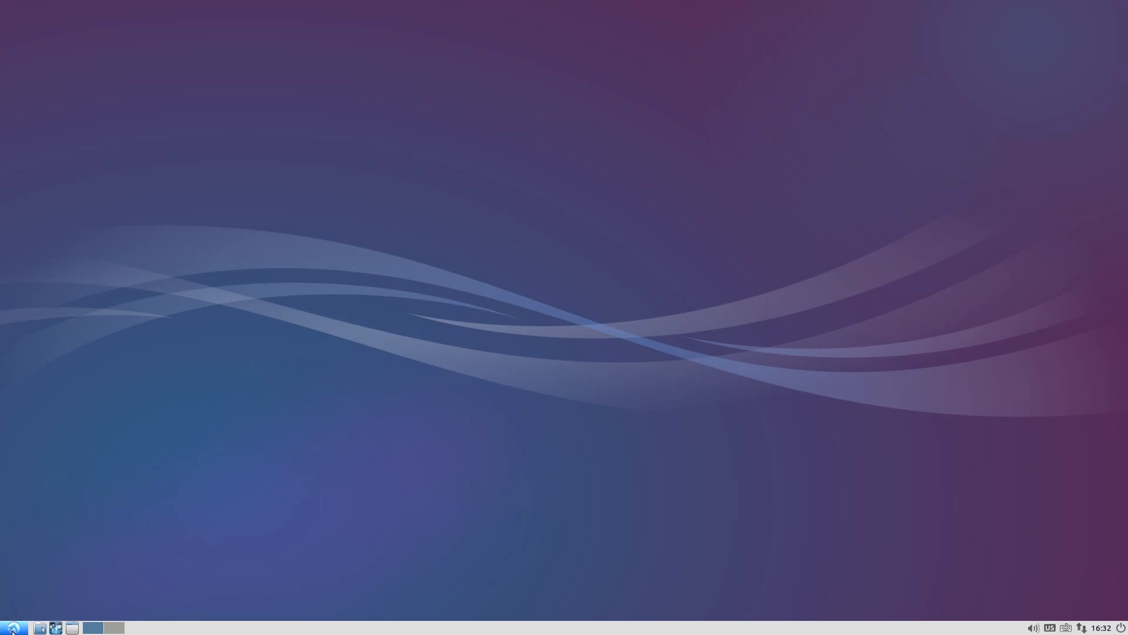
Step: Browse the Internet submenu (Firefox, Pidgin, Sylpheed, Transmission) and the Sound & Video submenu
{"action": "left_click", "coordinate": [8, 627]}
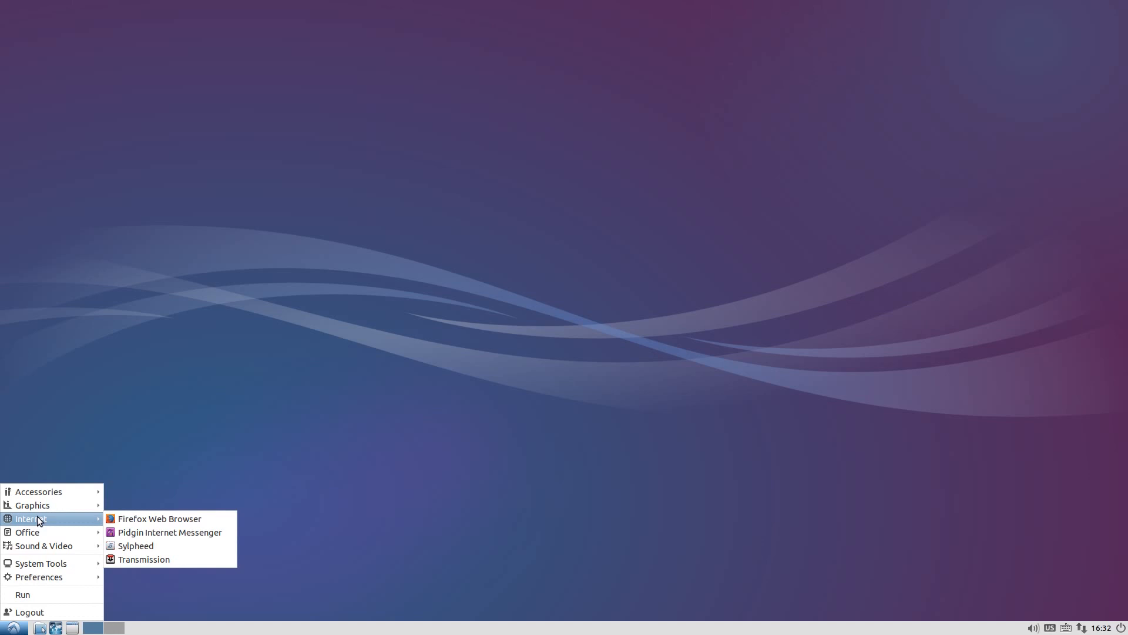
{"action": "mouse_move", "coordinate": [50, 523]}
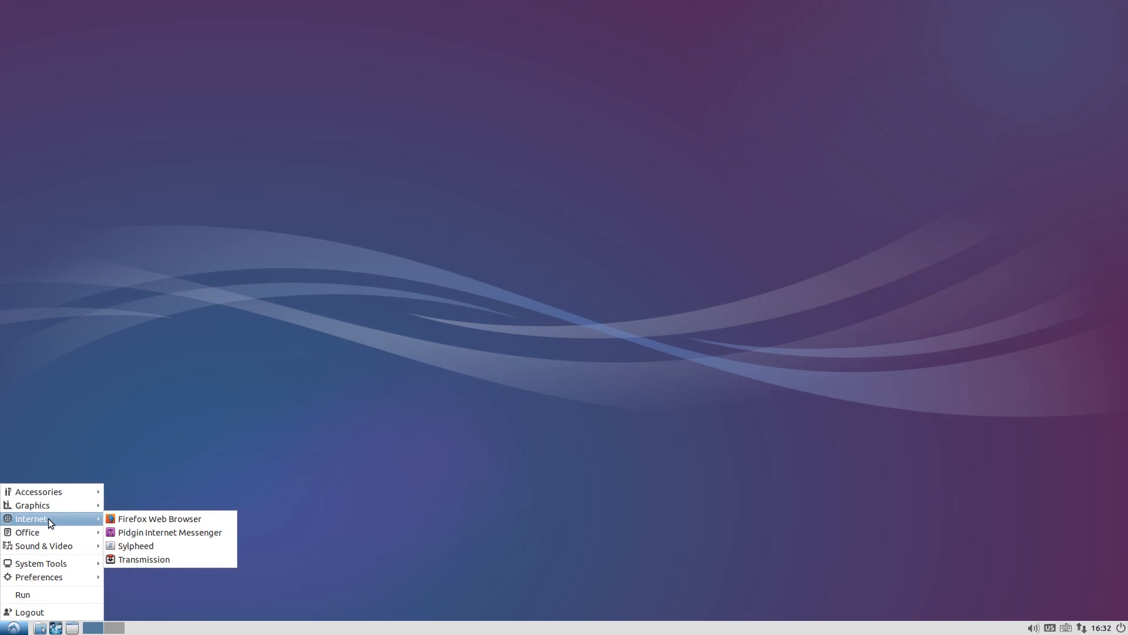
{"action": "mouse_move", "coordinate": [137, 533]}
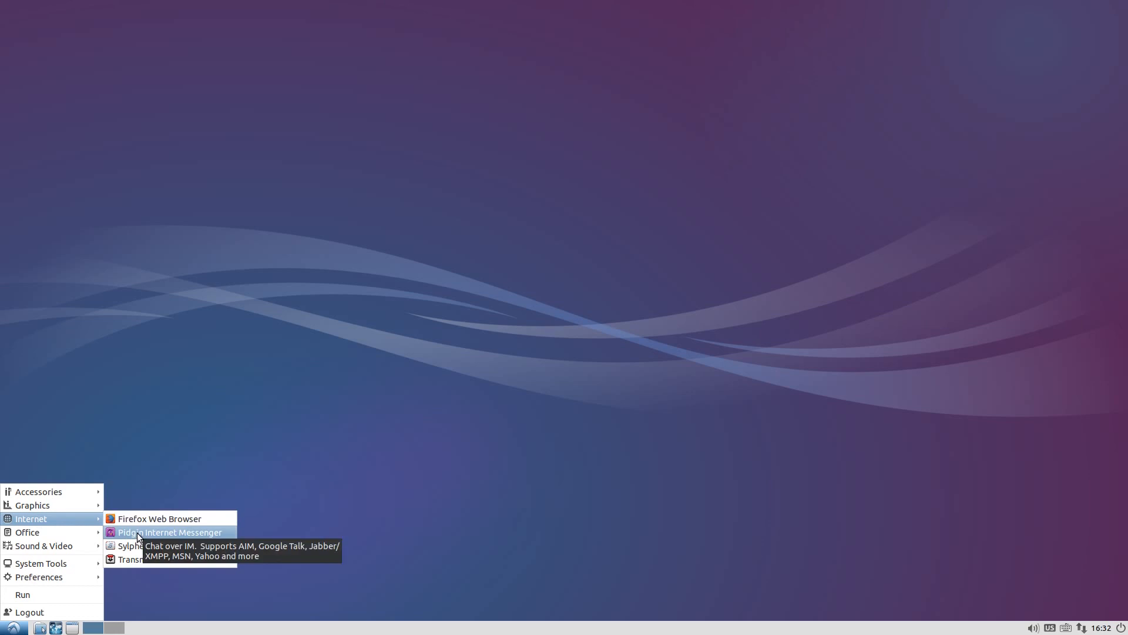
{"action": "mouse_move", "coordinate": [142, 545]}
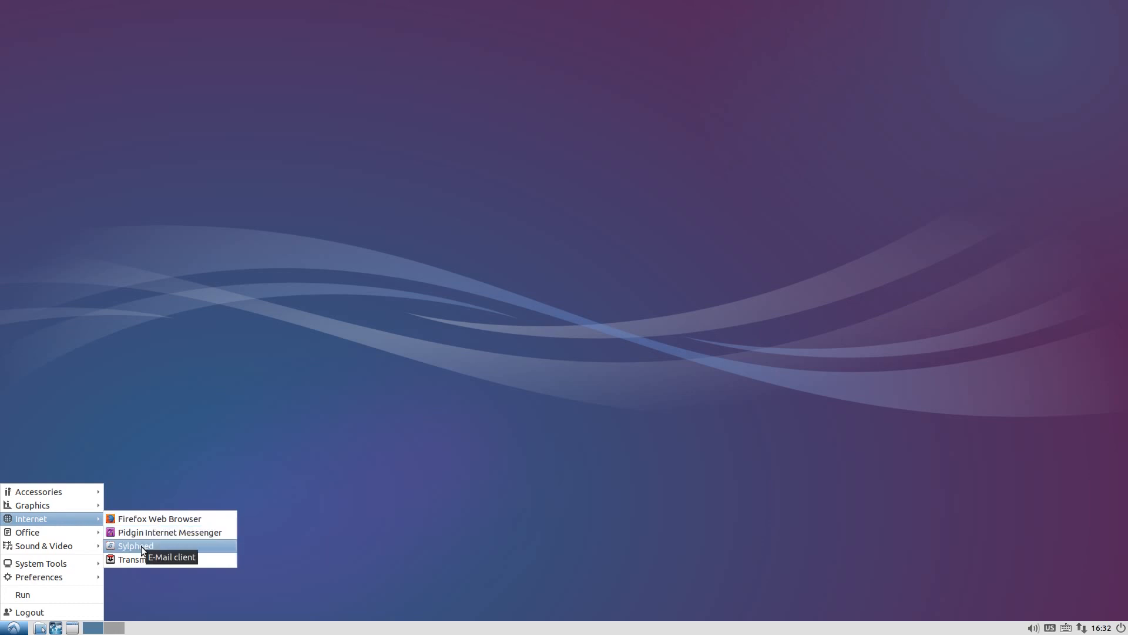
{"action": "mouse_move", "coordinate": [143, 564]}
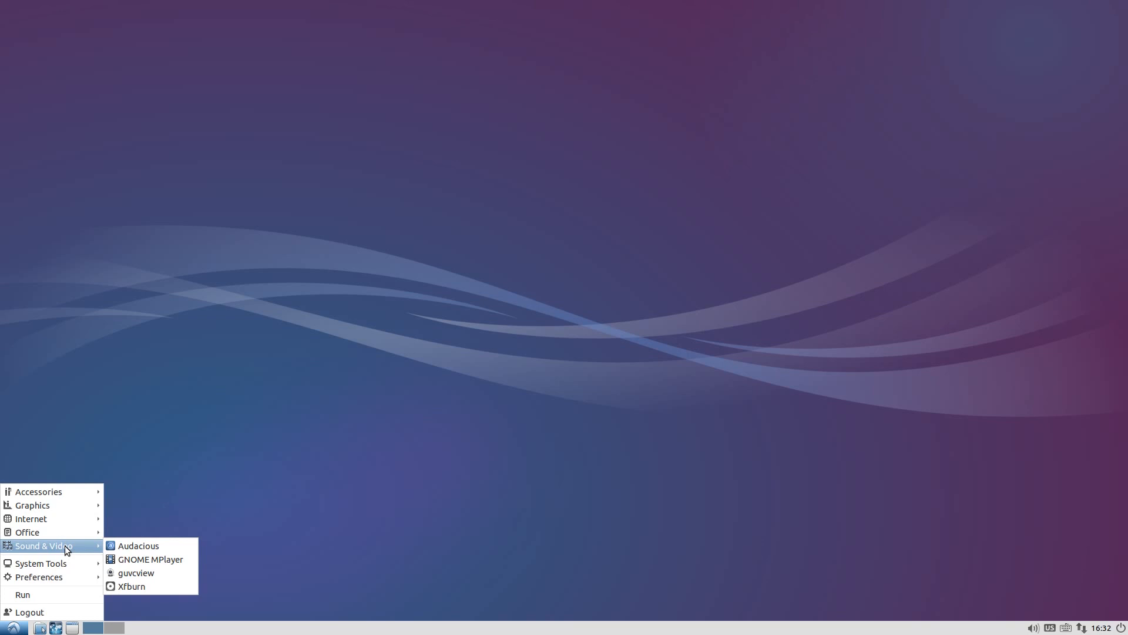
{"action": "mouse_move", "coordinate": [52, 563]}
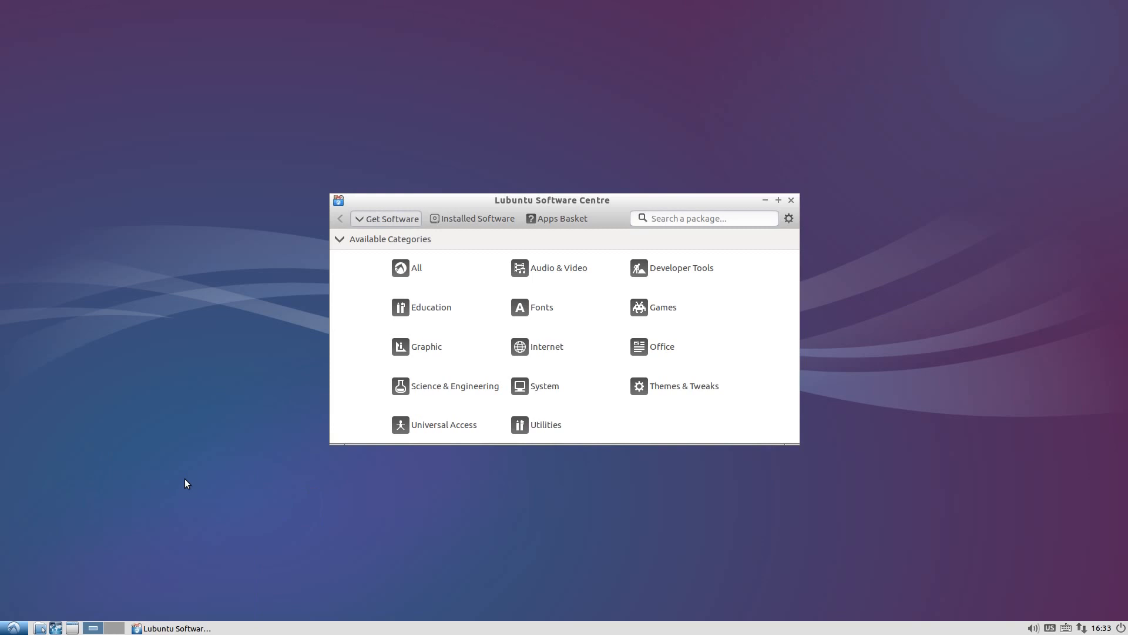
{"action": "mouse_move", "coordinate": [490, 221]}
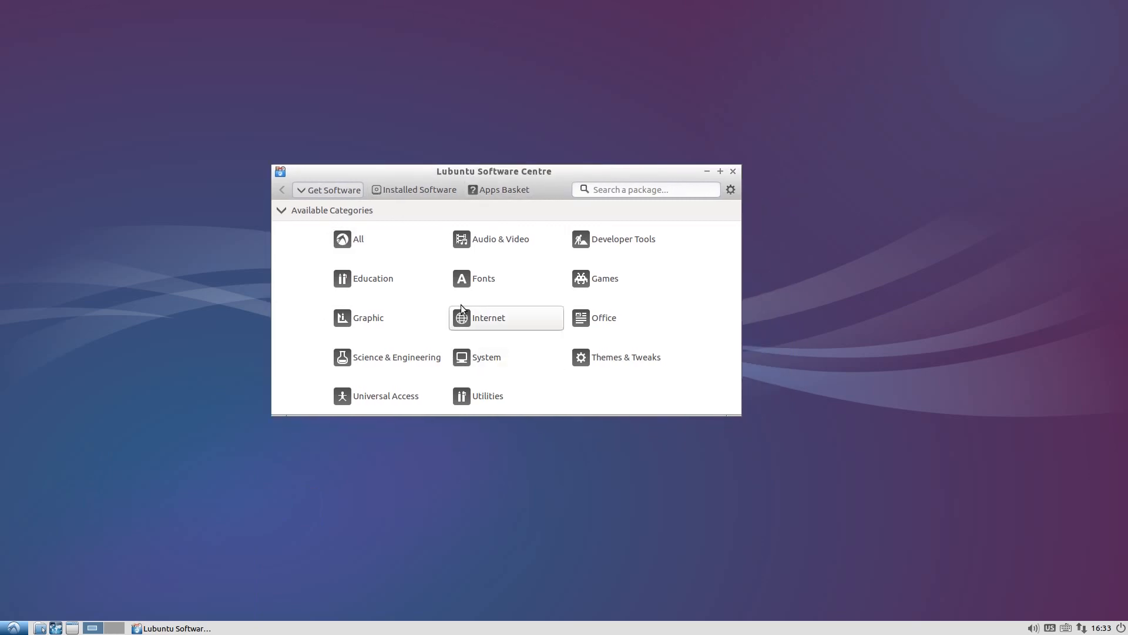
{"action": "mouse_move", "coordinate": [464, 266]}
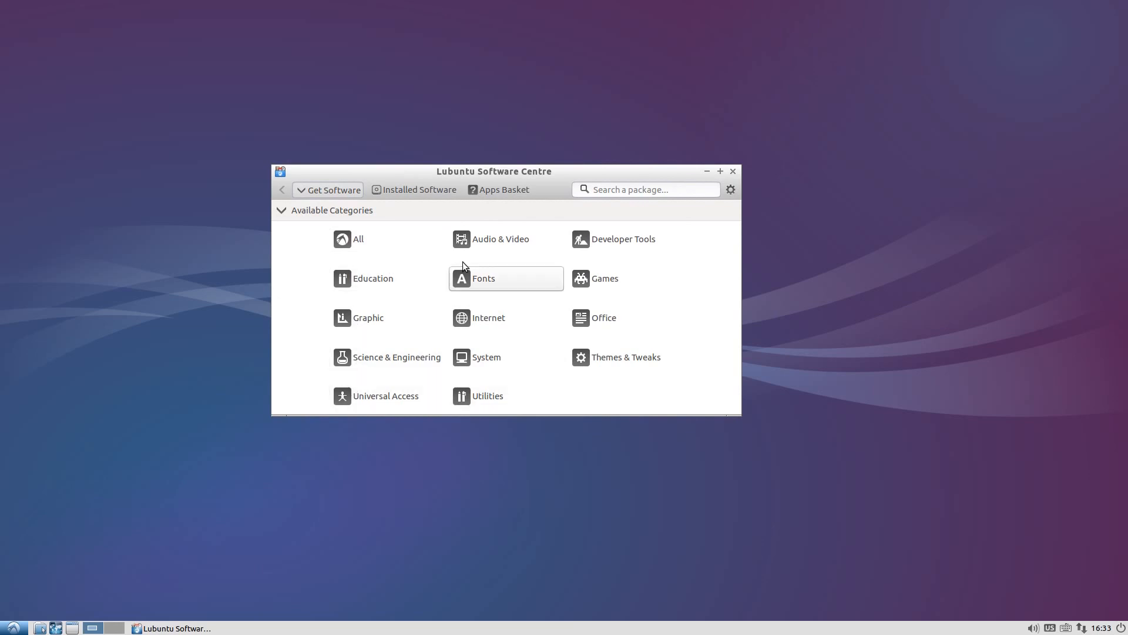
{"action": "mouse_move", "coordinate": [681, 230]}
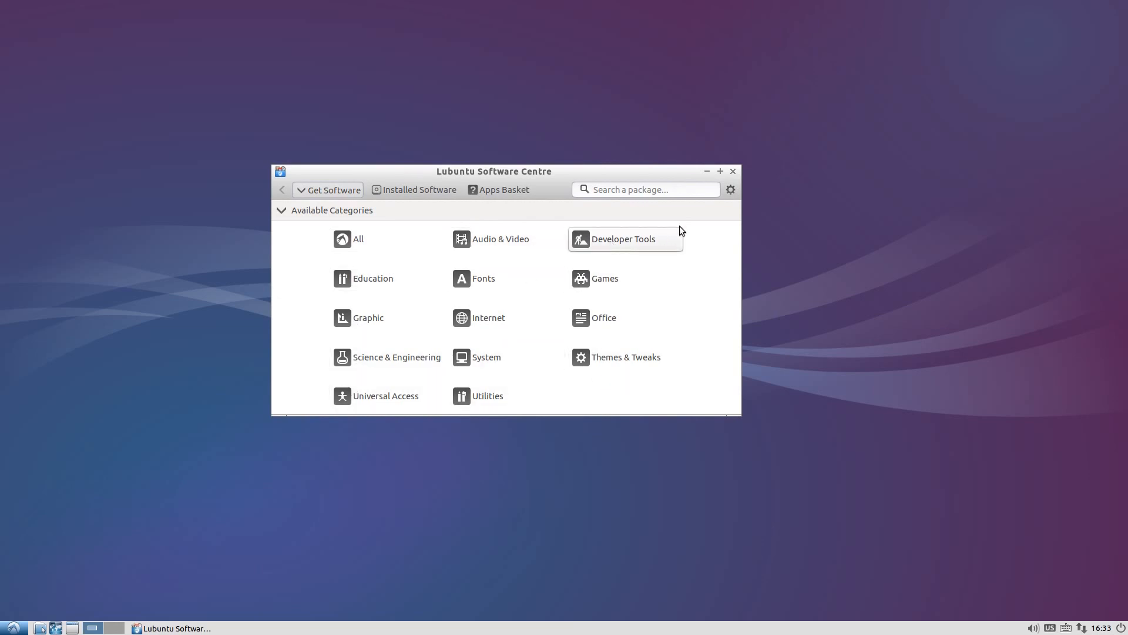
{"action": "mouse_move", "coordinate": [733, 178]}
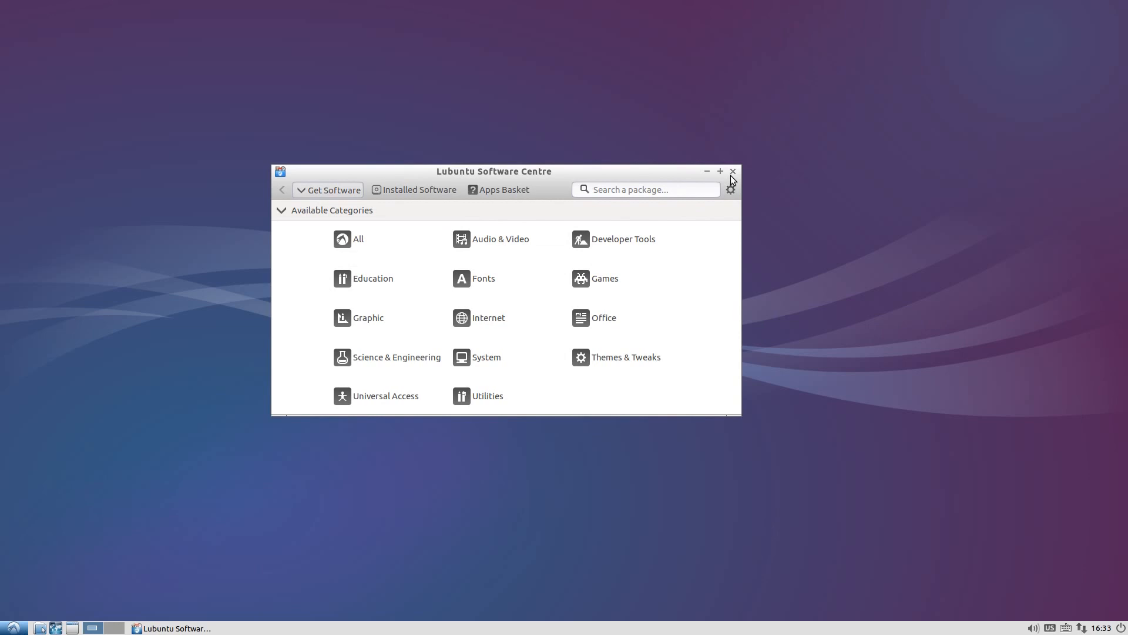
Step: Close Lubuntu Software Centre after reviewing its Get Software categories
{"action": "left_click", "coordinate": [732, 171]}
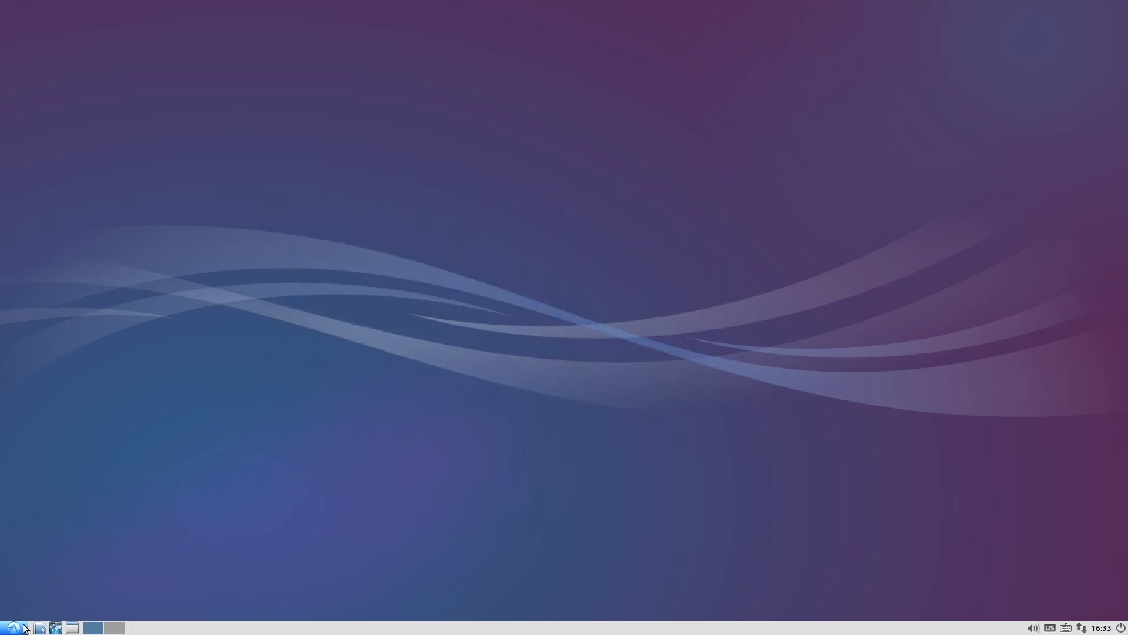
Step: Show the System Tools submenu listing Synaptic Package Manager, Task Manager and XTerm
{"action": "left_click", "coordinate": [10, 624]}
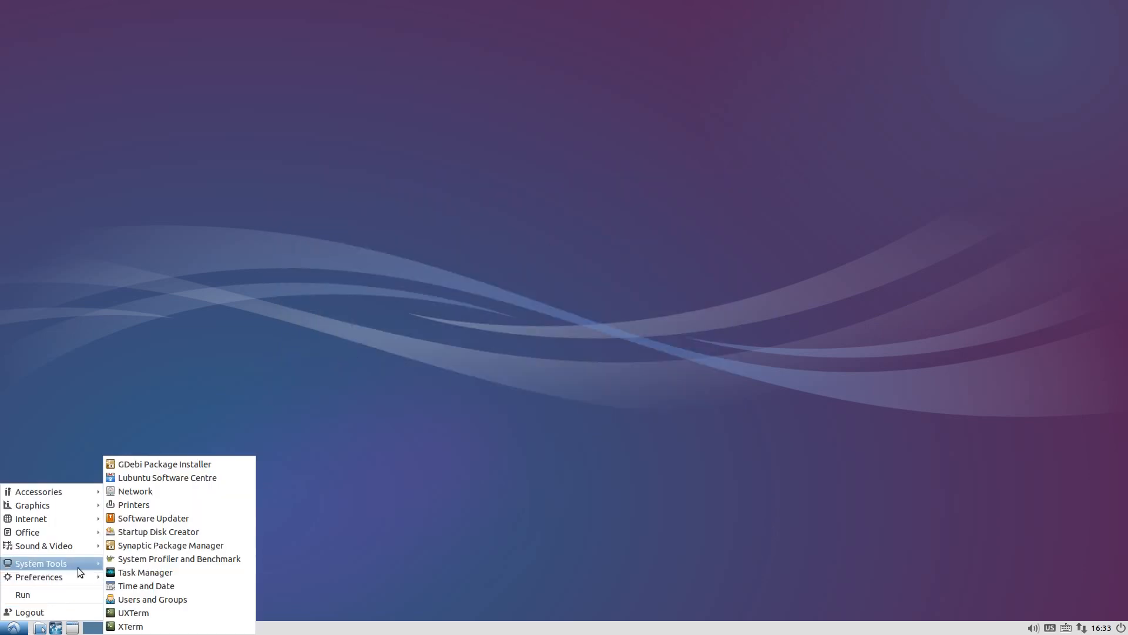
{"action": "mouse_move", "coordinate": [153, 518]}
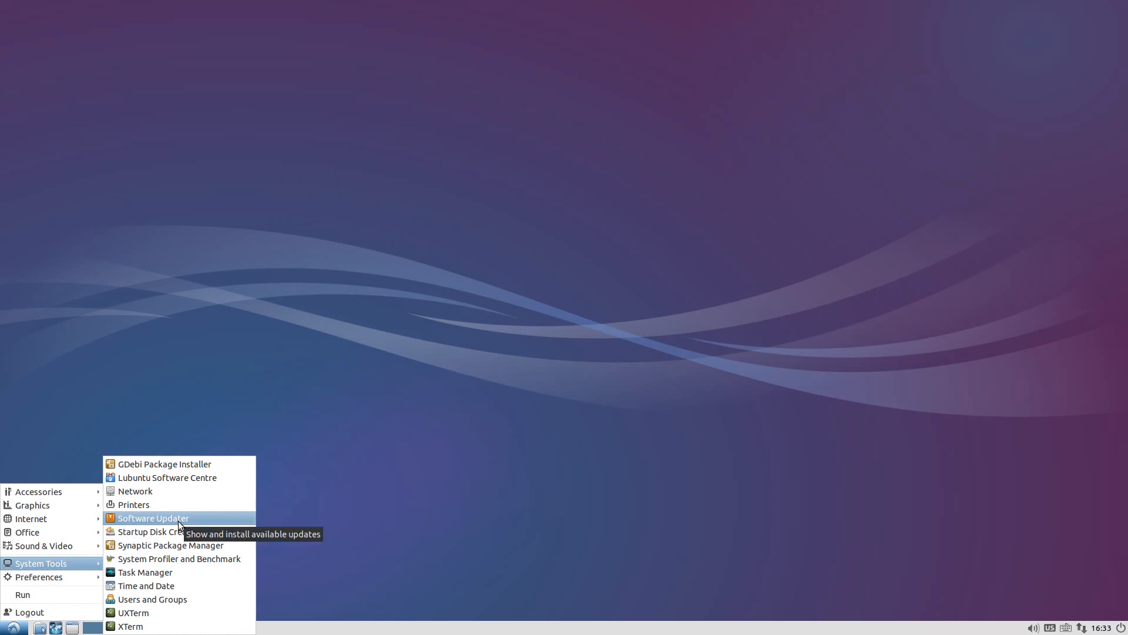
{"action": "mouse_move", "coordinate": [171, 572]}
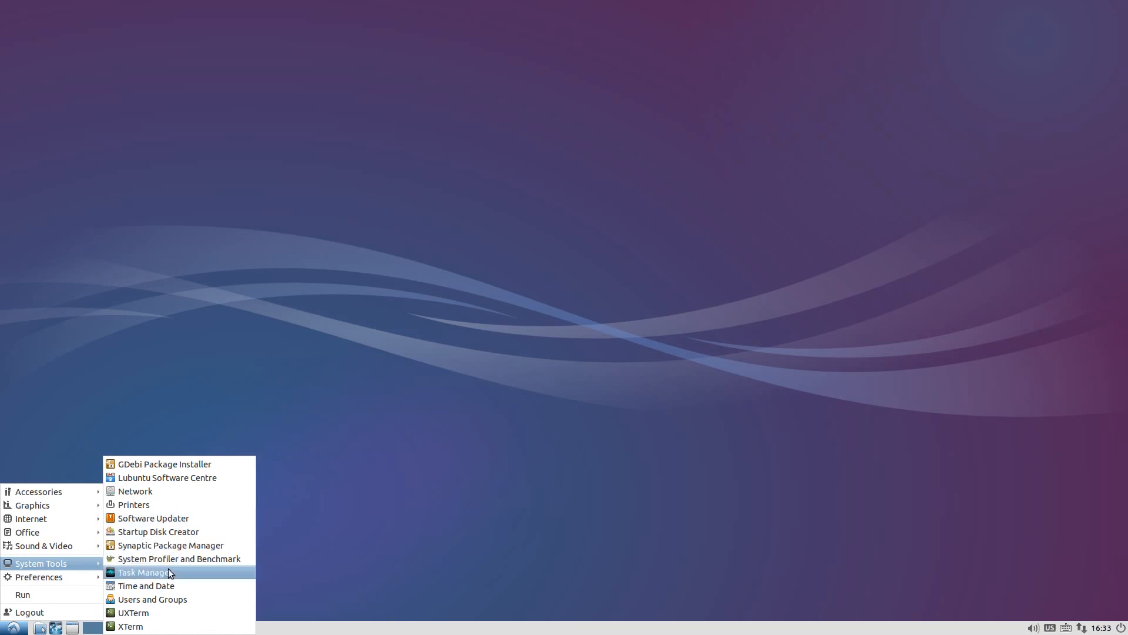
Step: Launch LXTask from System Tools to view CPU, memory and the process list
{"action": "left_click", "coordinate": [145, 572]}
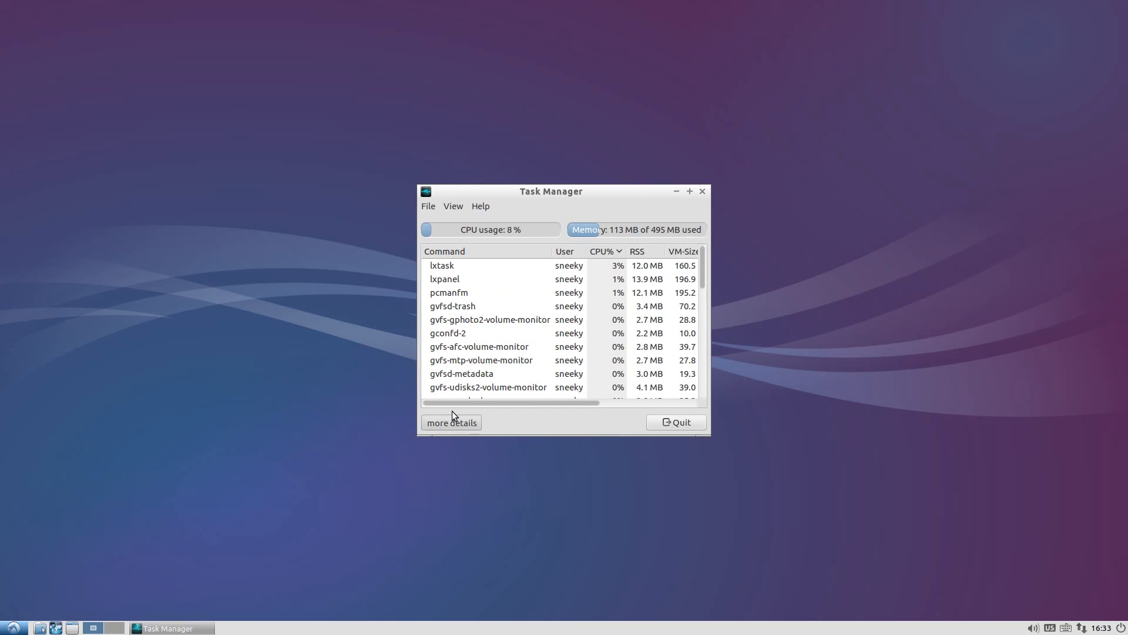
{"action": "mouse_move", "coordinate": [516, 297]}
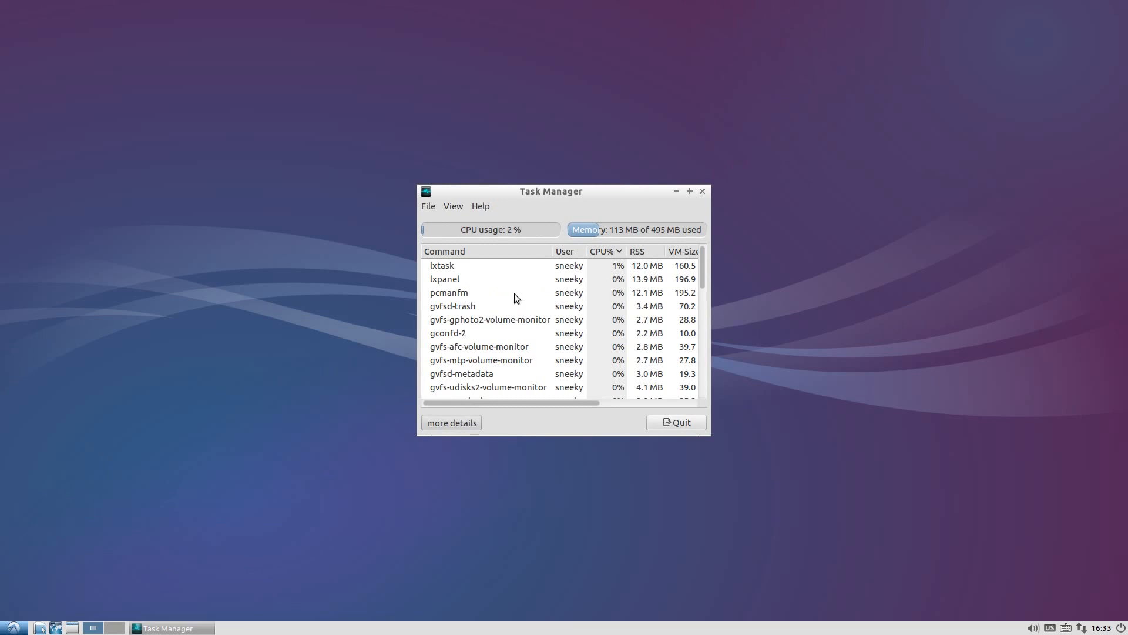
{"action": "mouse_move", "coordinate": [590, 259]}
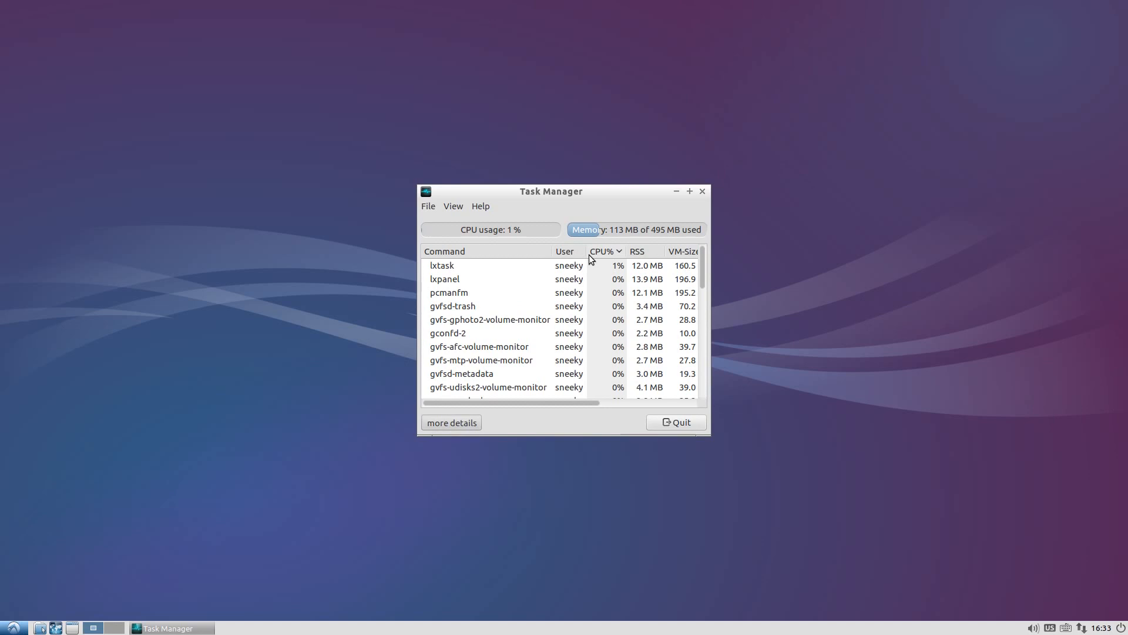
{"action": "mouse_move", "coordinate": [606, 385]}
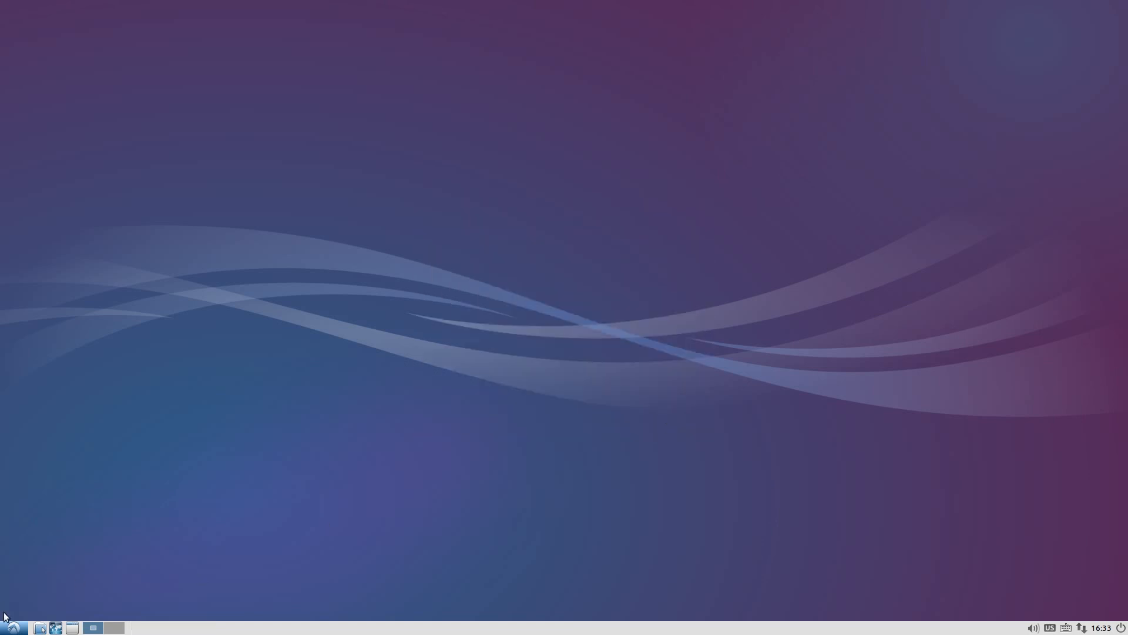
Step: Browse the Preferences submenu, including Monitor Settings and Power Manager, then the Internet submenu
{"action": "left_click", "coordinate": [8, 627]}
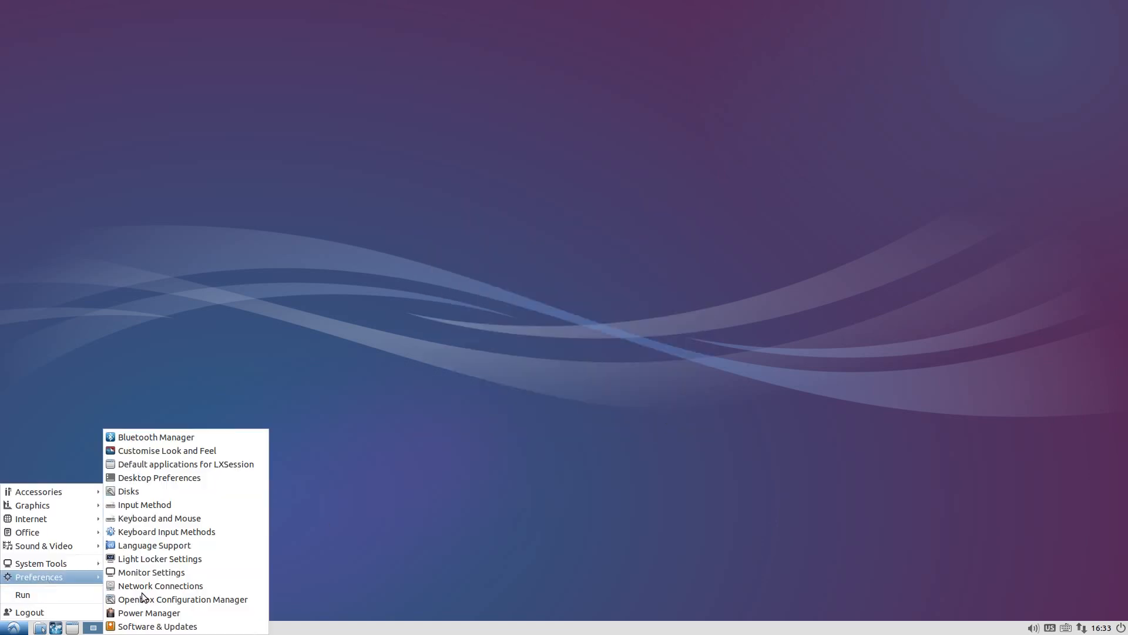
{"action": "mouse_move", "coordinate": [176, 451]}
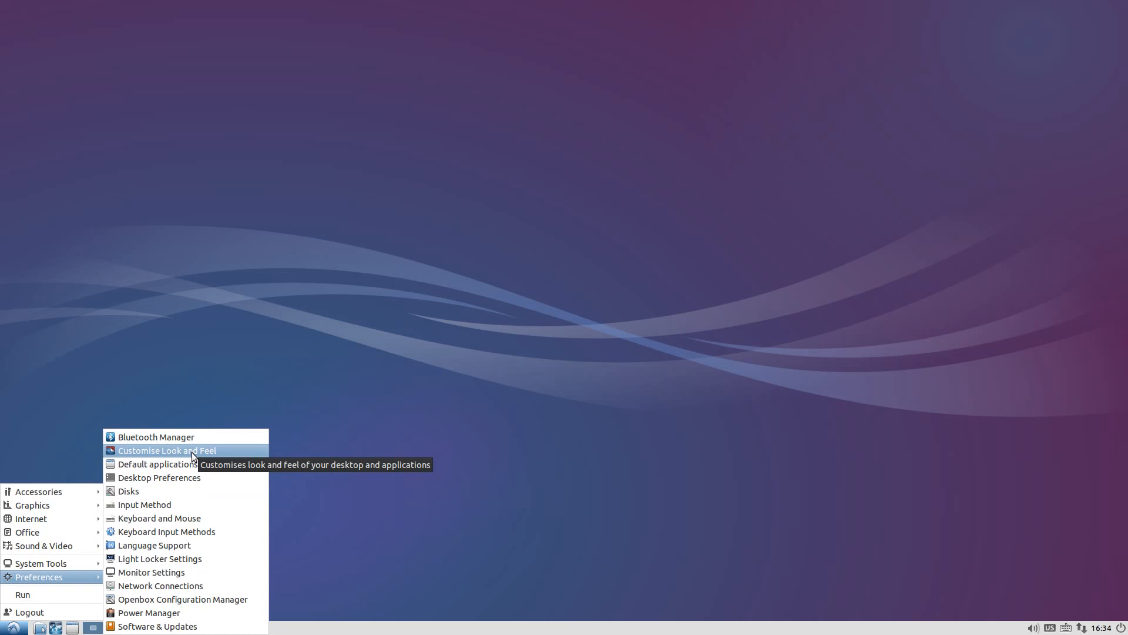
{"action": "mouse_move", "coordinate": [192, 470]}
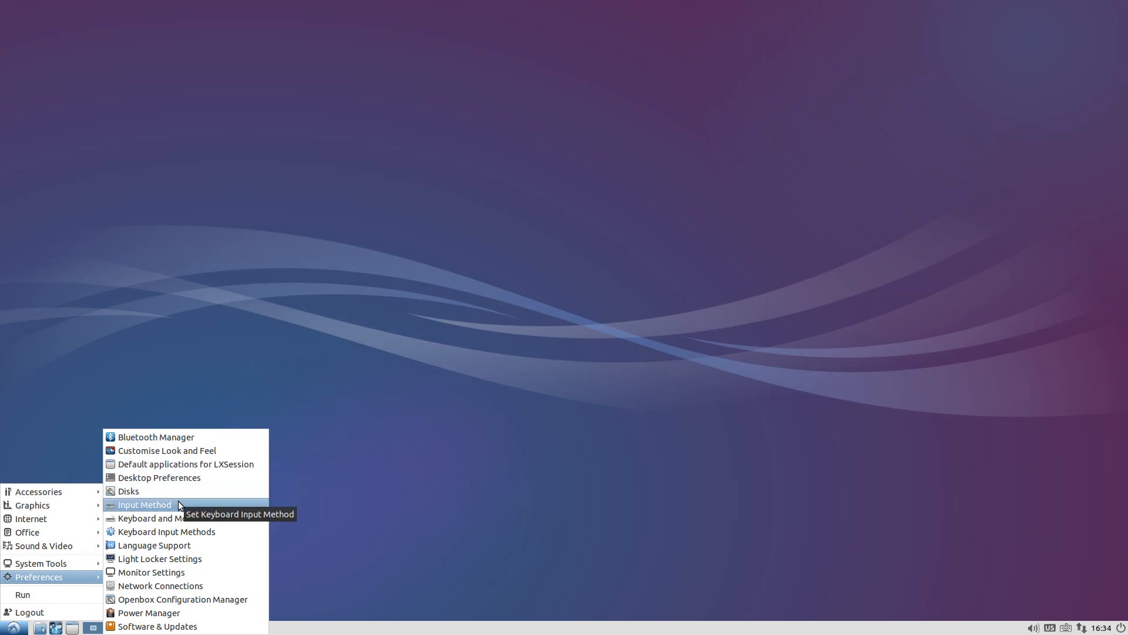
{"action": "mouse_move", "coordinate": [154, 545]}
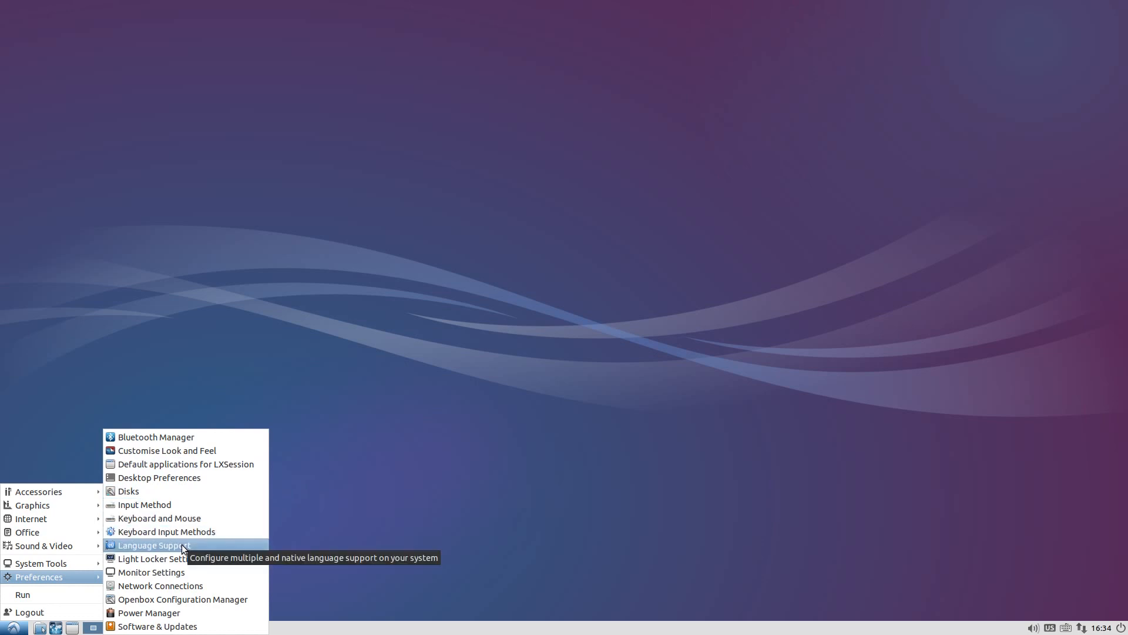
{"action": "mouse_move", "coordinate": [147, 572]}
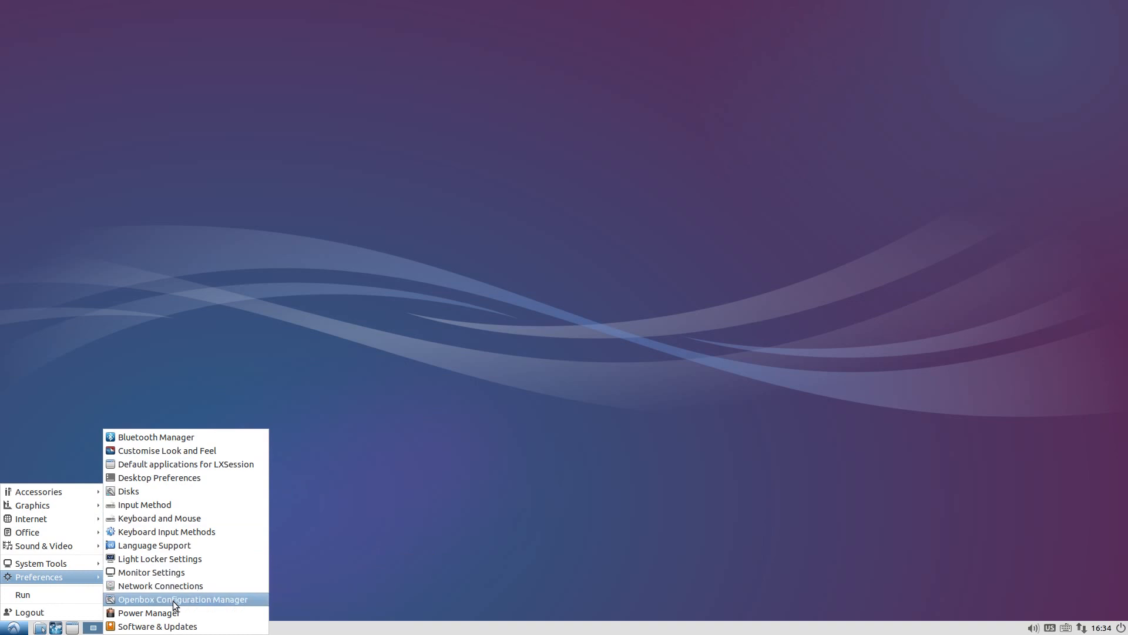
{"action": "mouse_move", "coordinate": [146, 612]}
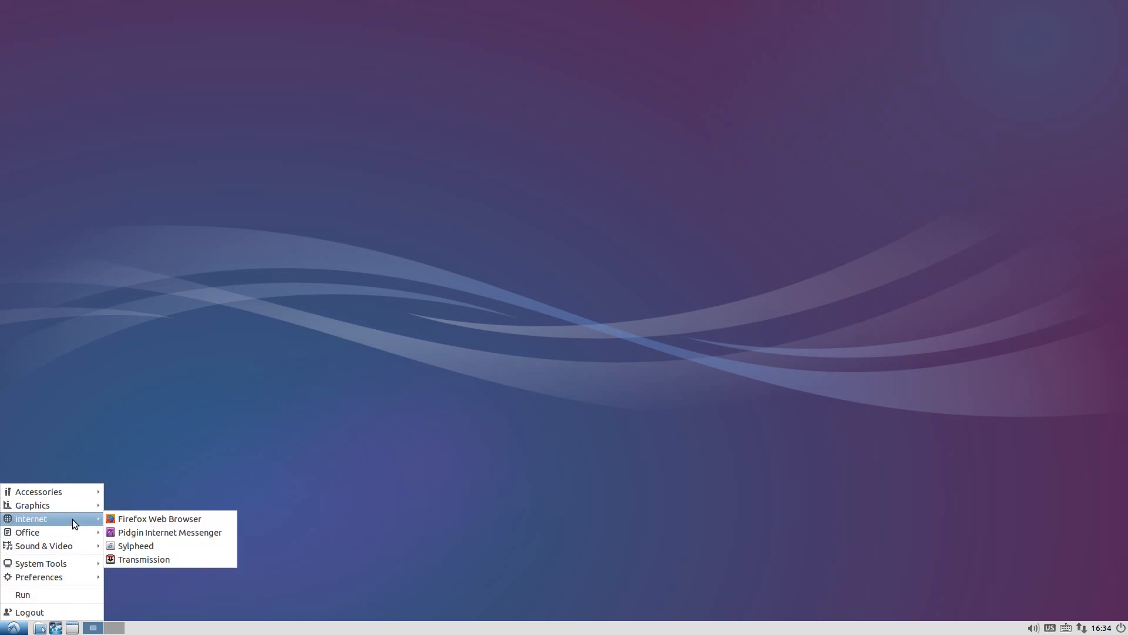
Step: Launch Firefox and search Google for 'lubuntu 14.04' from the start page
{"action": "left_click", "coordinate": [168, 525]}
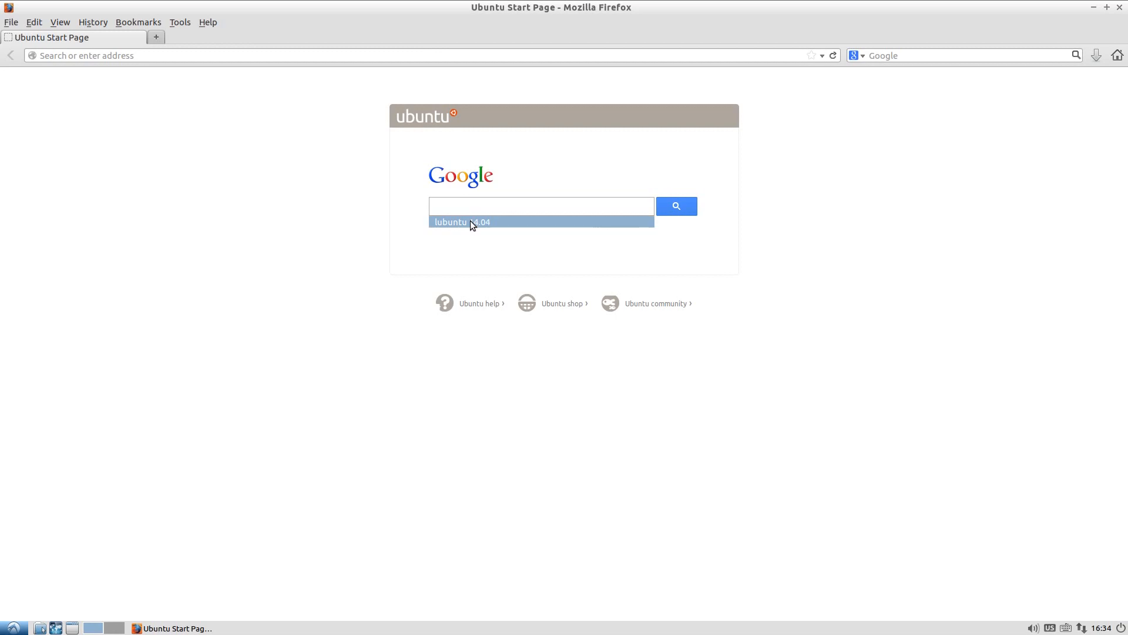
{"action": "left_click", "coordinate": [471, 222]}
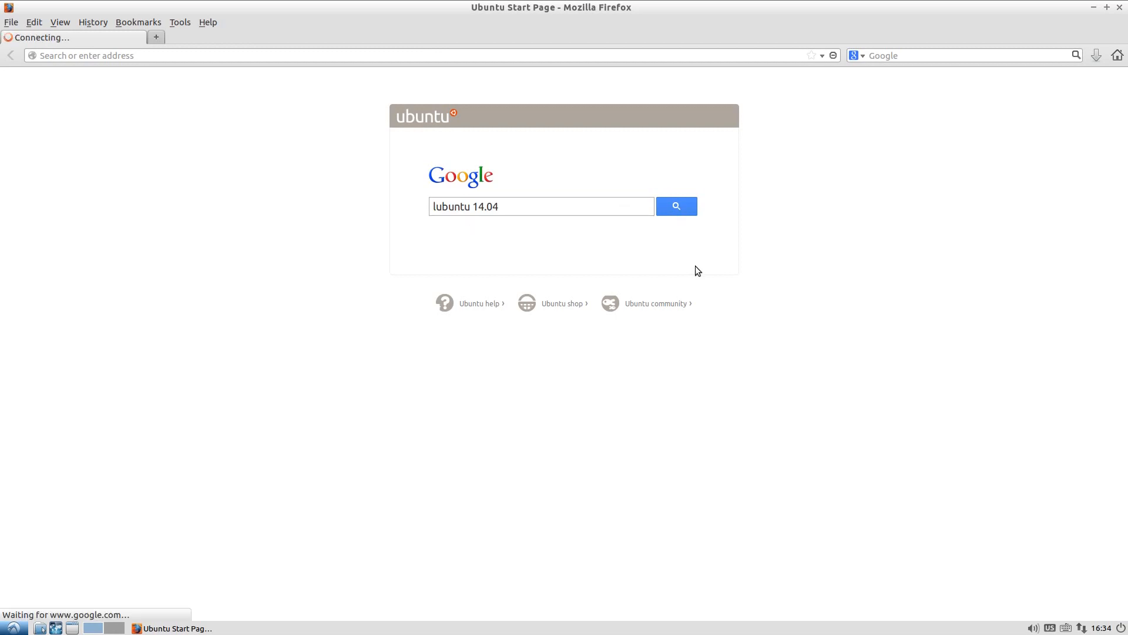
{"action": "left_click", "coordinate": [677, 206]}
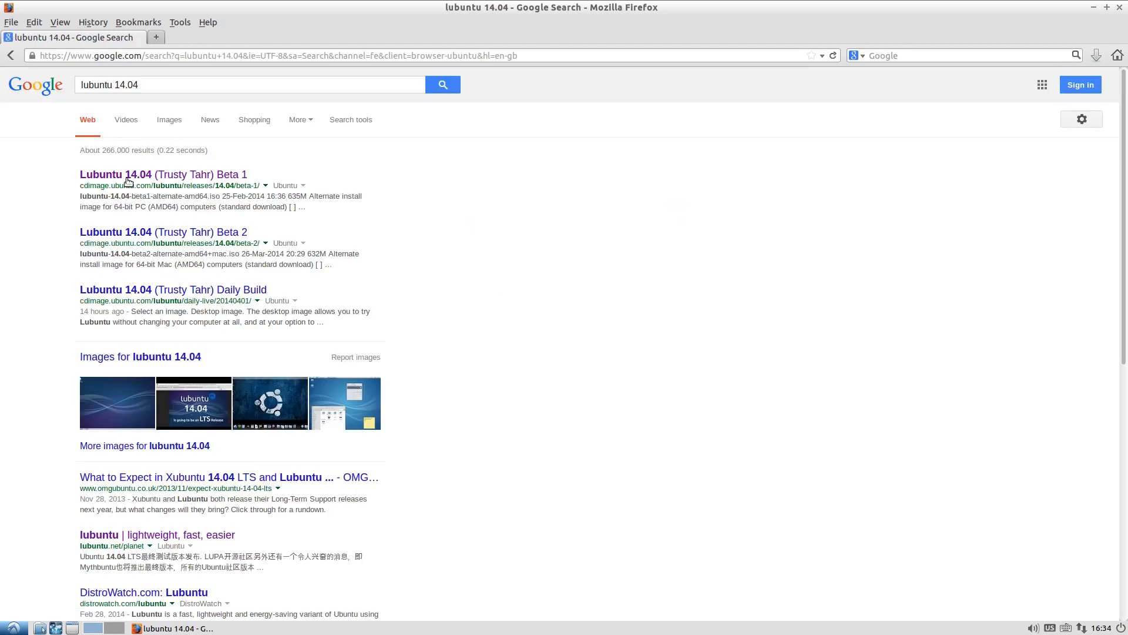
Step: Visit the Beta 1 result, go back, then open the Lubuntu 14.04 Beta 2 page
{"action": "left_click", "coordinate": [154, 174]}
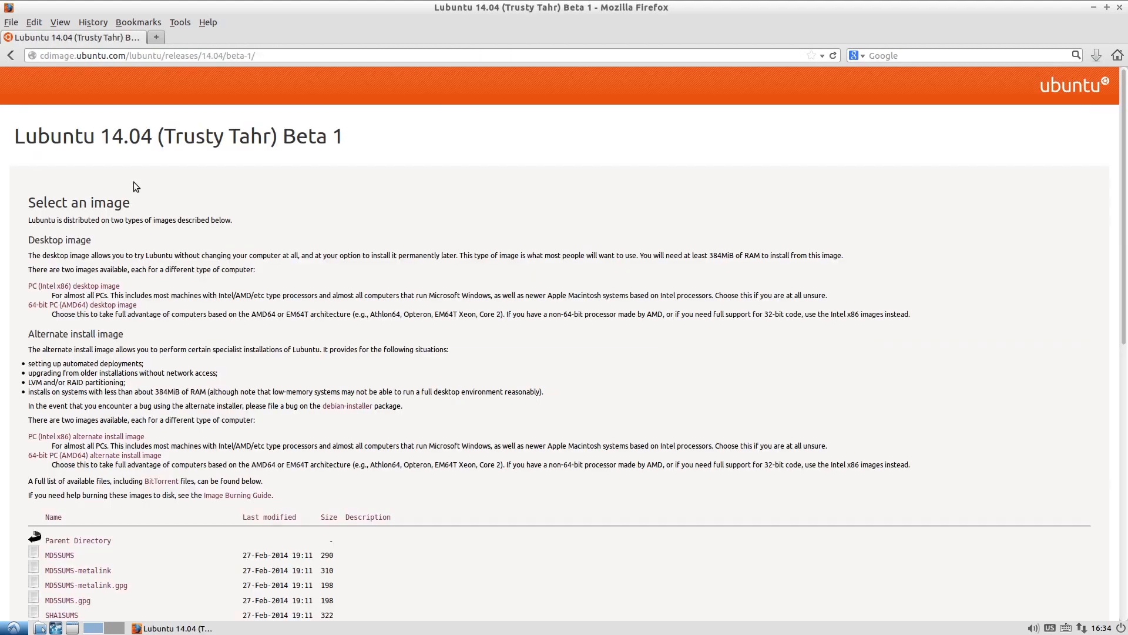
{"action": "left_click", "coordinate": [9, 56]}
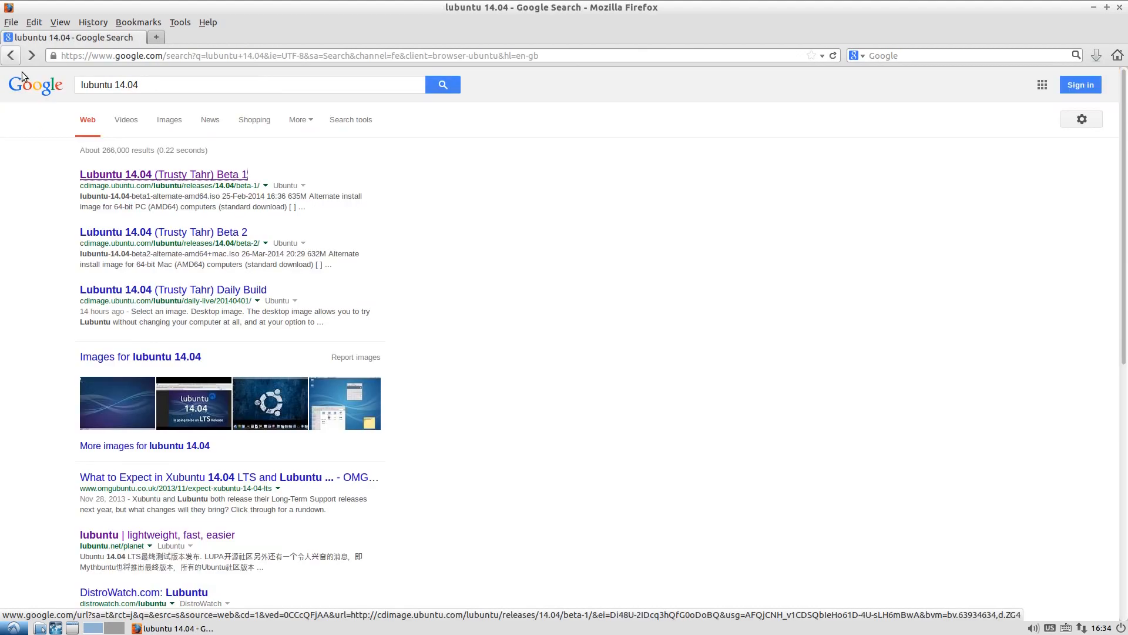
{"action": "left_click", "coordinate": [163, 232]}
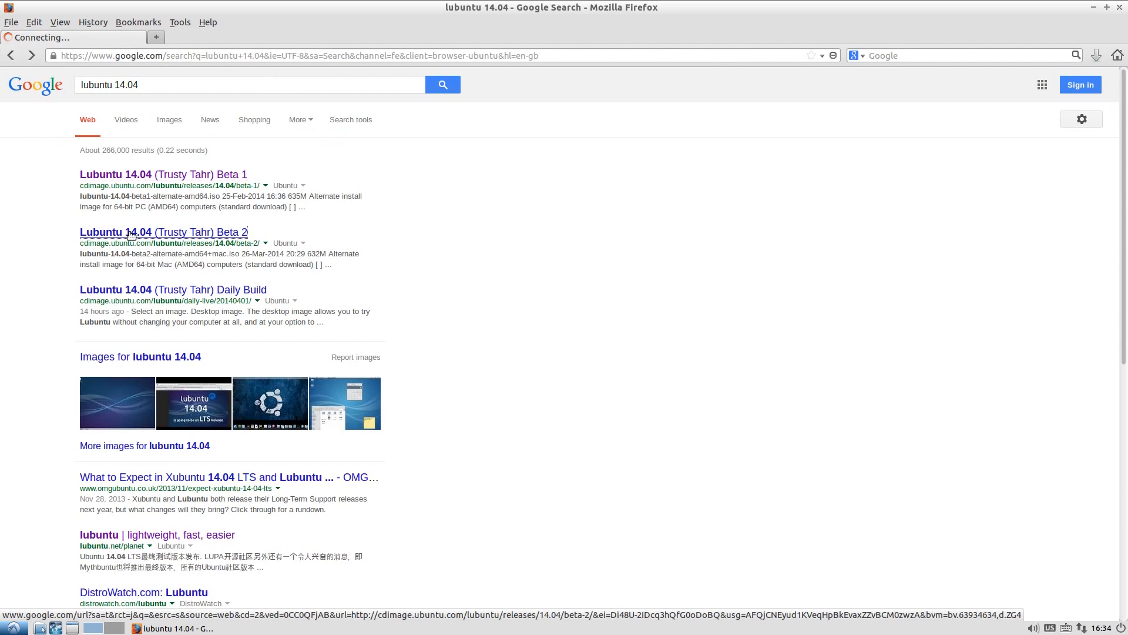
{"action": "left_click", "coordinate": [164, 232]}
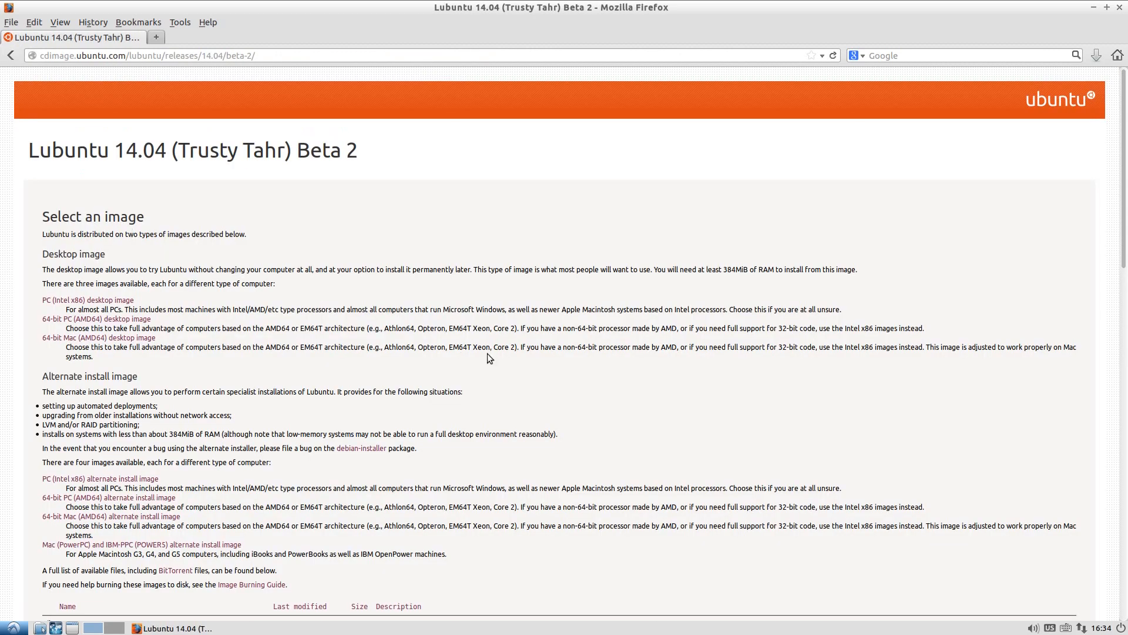
Step: Scroll through the Beta 2 desktop and alternate image list, then close Firefox
{"action": "scroll", "scroll_direction": "down", "scroll_amount": 3}
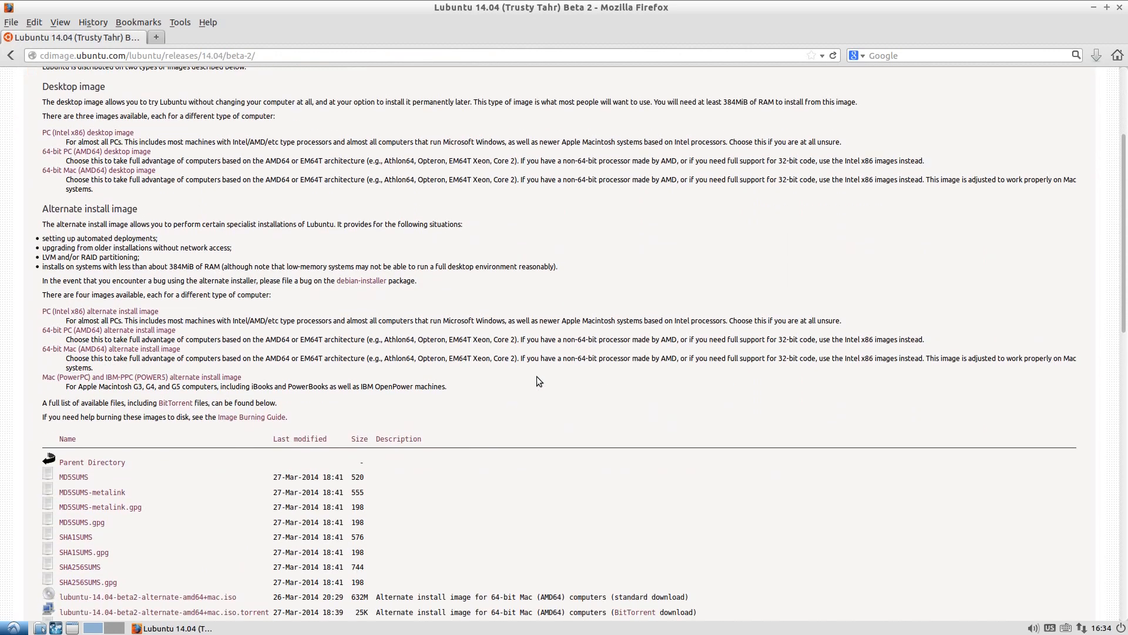
{"action": "scroll", "scroll_direction": "down", "scroll_amount": 3}
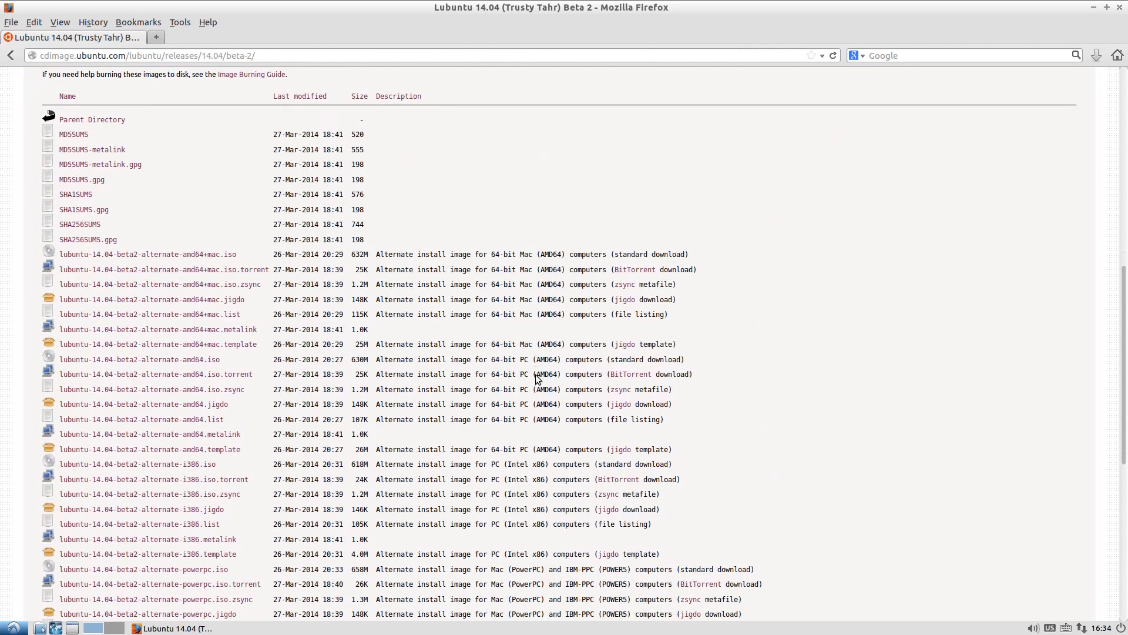
{"action": "scroll", "scroll_direction": "down", "scroll_amount": 3}
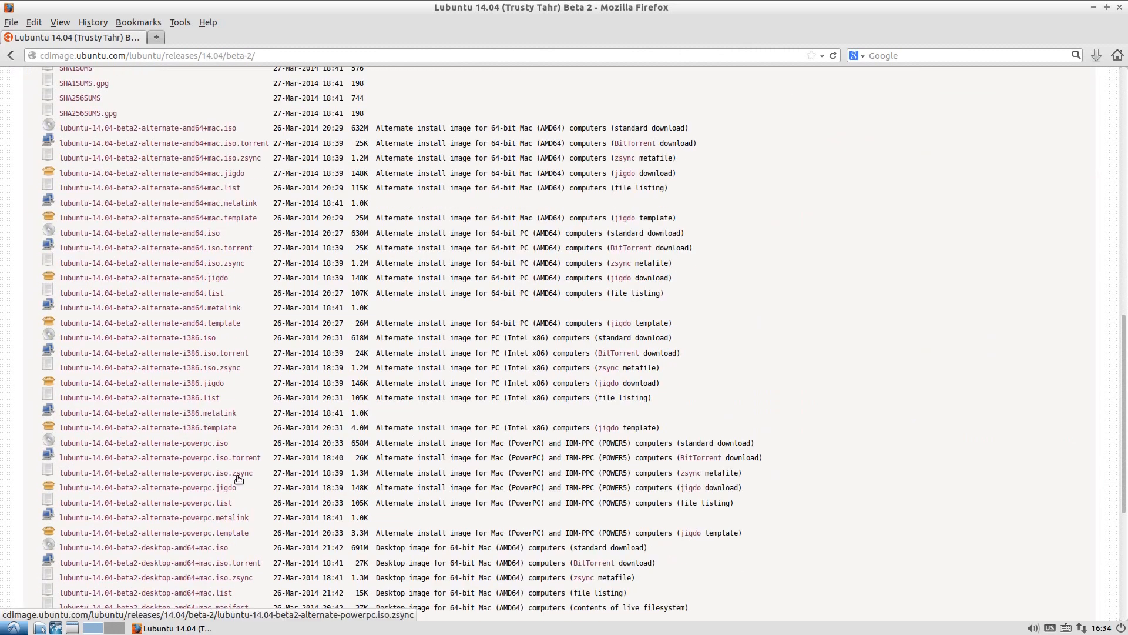
{"action": "mouse_move", "coordinate": [244, 479]}
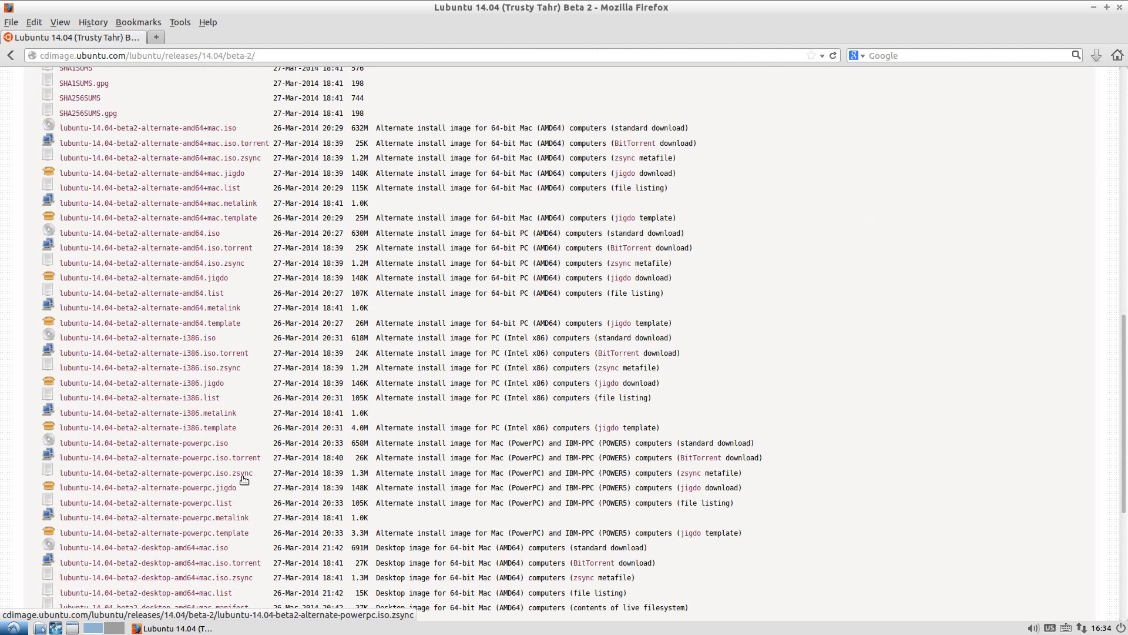
{"action": "mouse_move", "coordinate": [210, 203]}
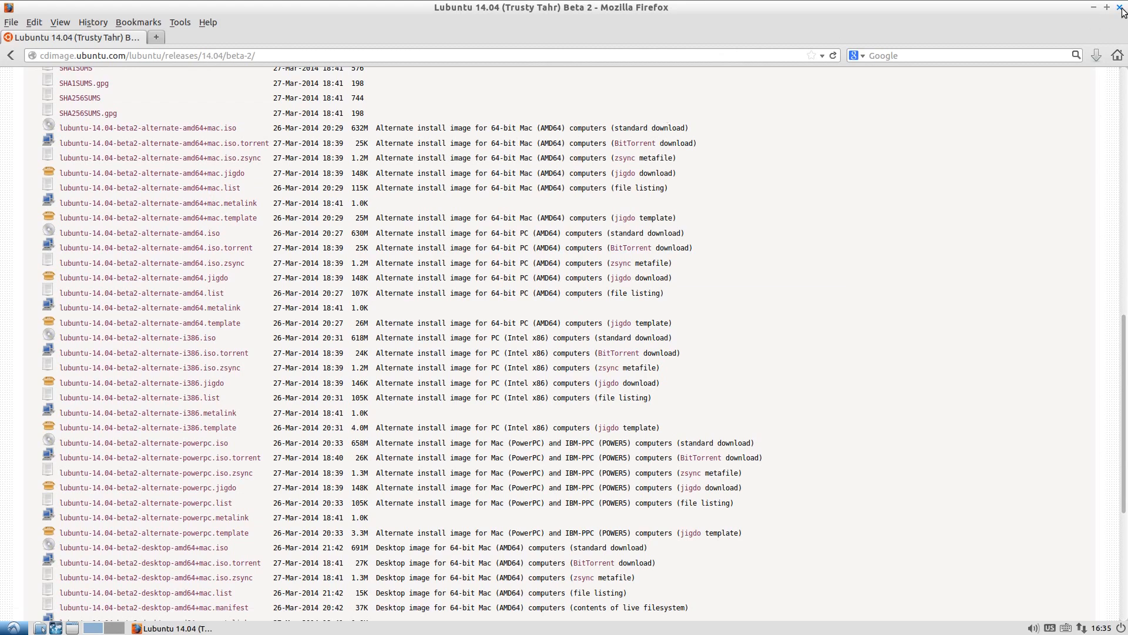
{"action": "left_click", "coordinate": [1118, 8]}
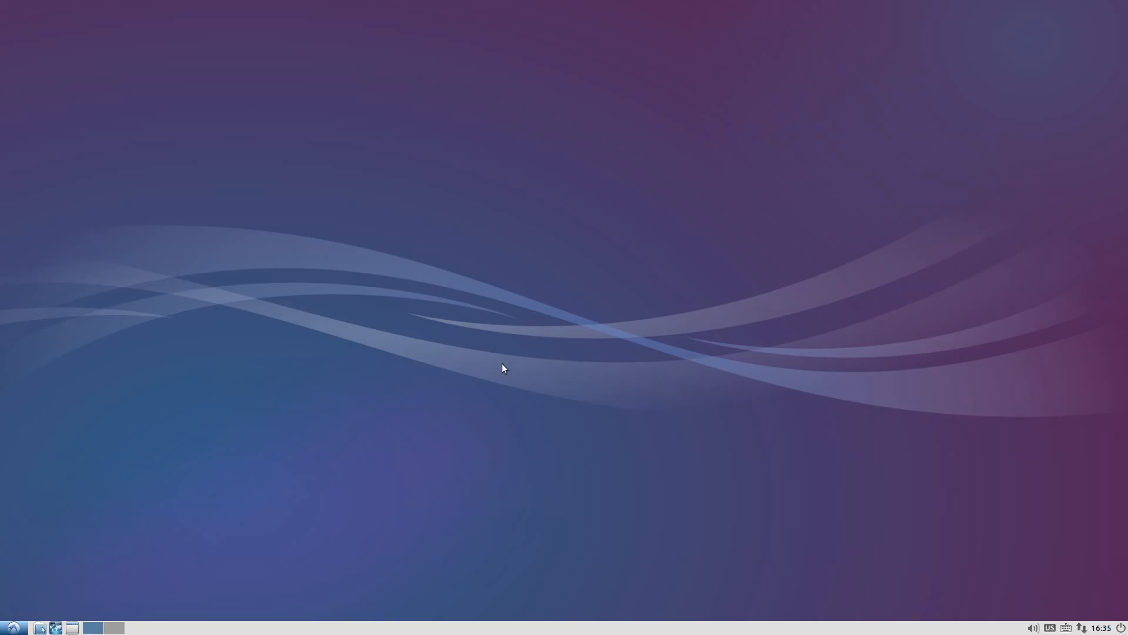
{"action": "mouse_move", "coordinate": [398, 468]}
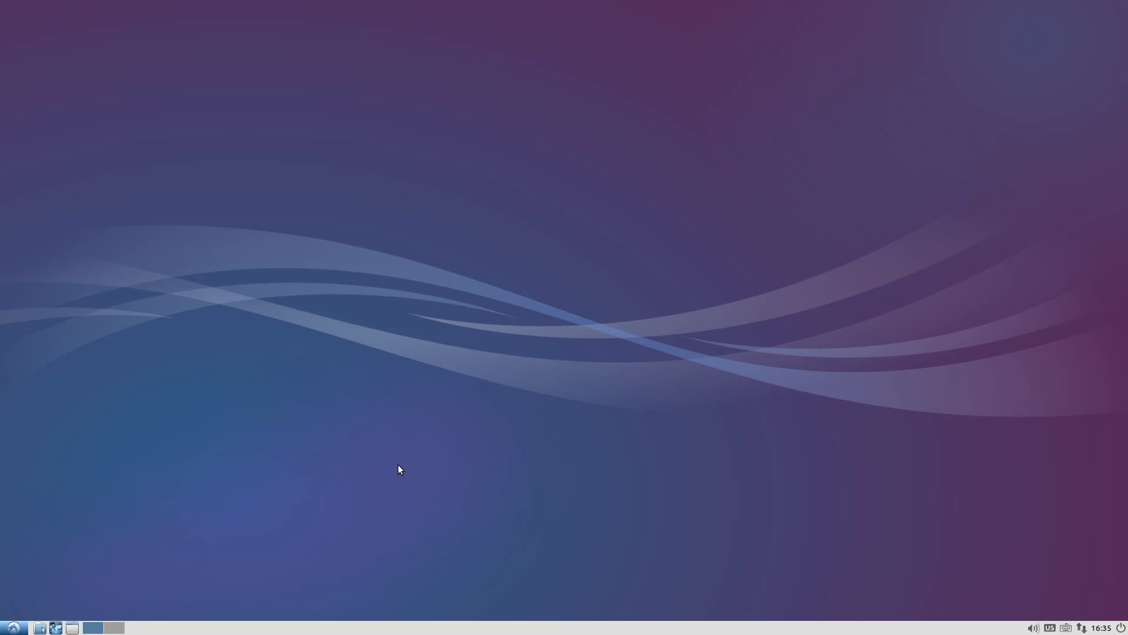
{"action": "left_click", "coordinate": [10, 627]}
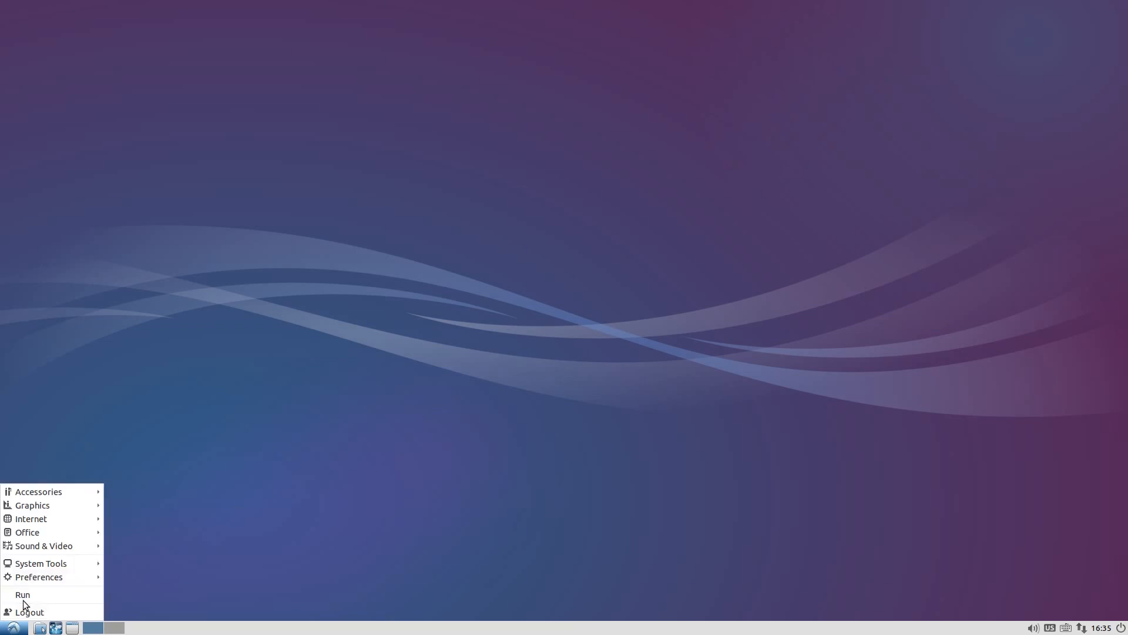
{"action": "mouse_move", "coordinate": [38, 491]}
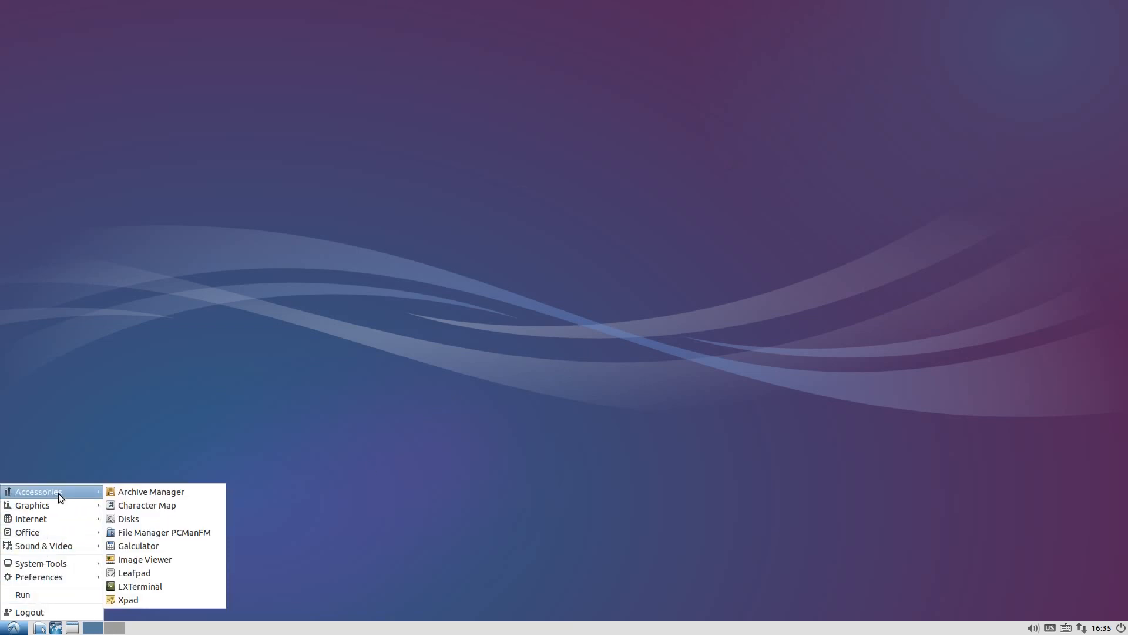
{"action": "mouse_move", "coordinate": [51, 546]}
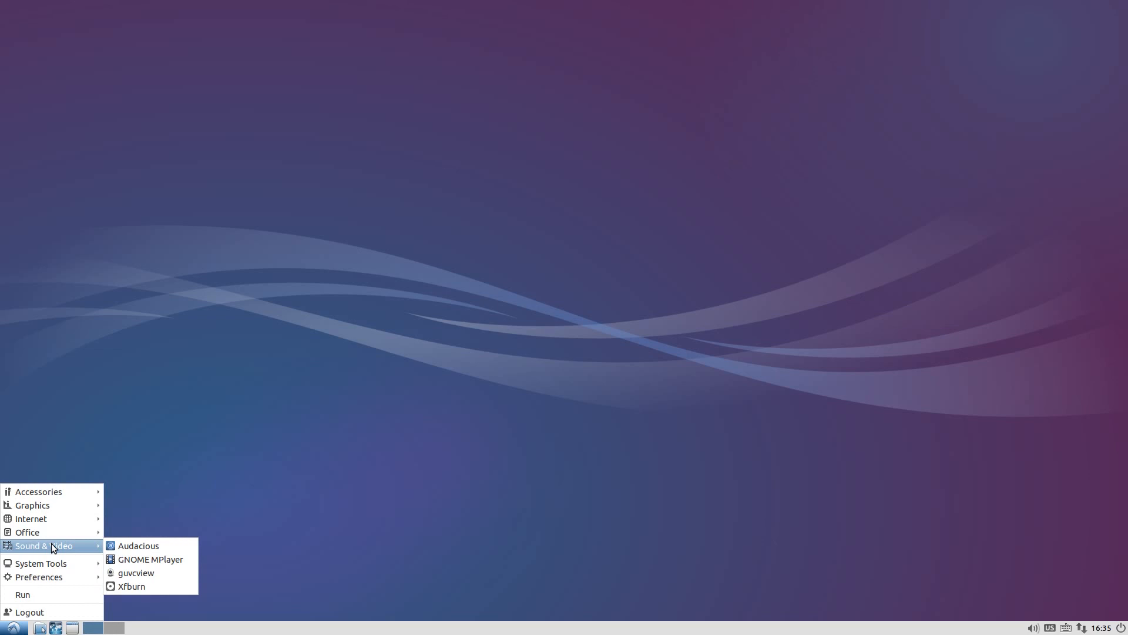
{"action": "left_click", "coordinate": [381, 498]}
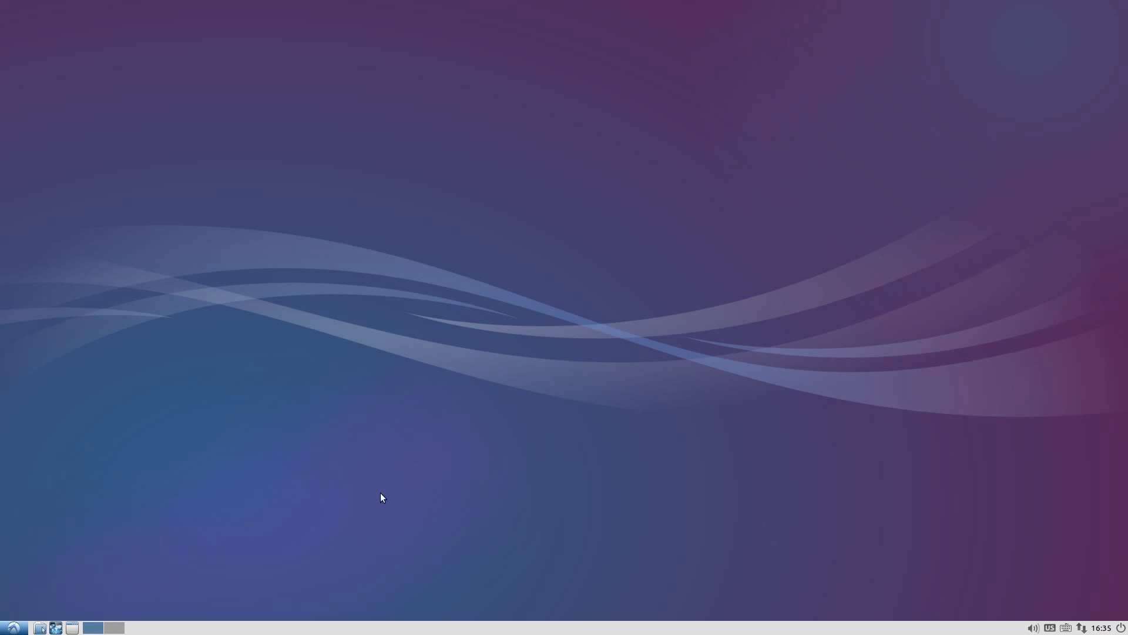
{"action": "mouse_move", "coordinate": [491, 435]}
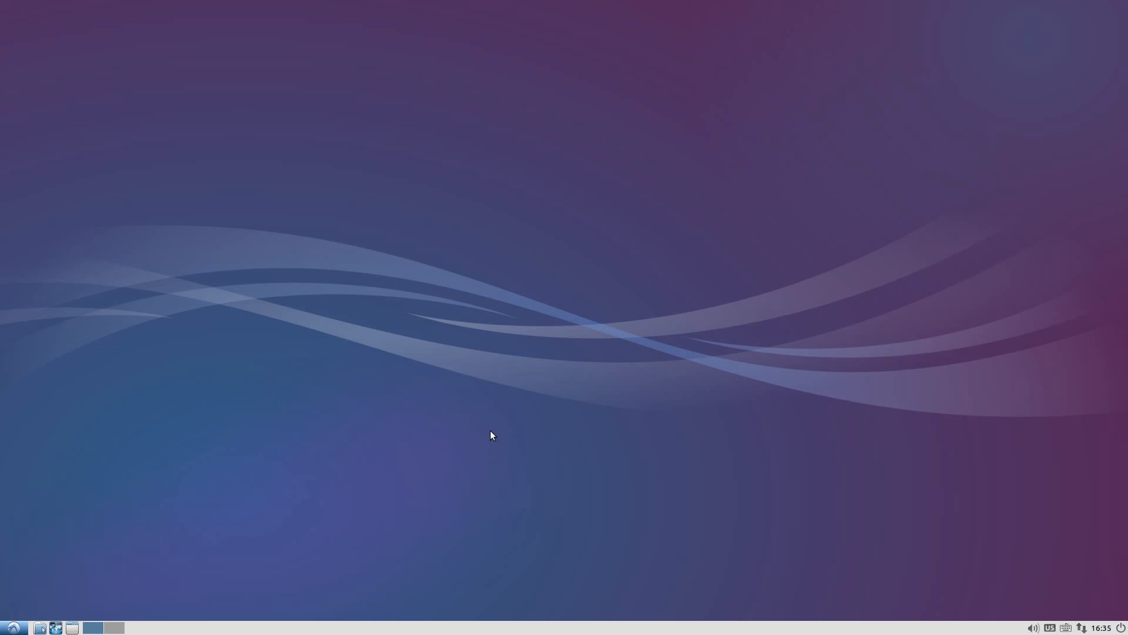
{"action": "mouse_move", "coordinate": [472, 330]}
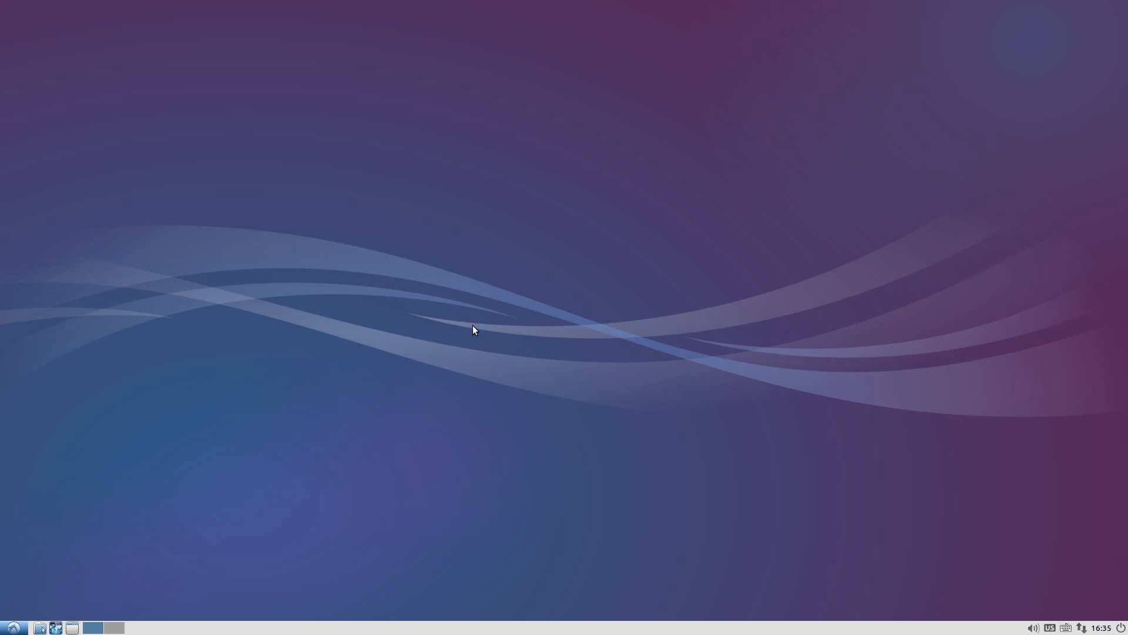